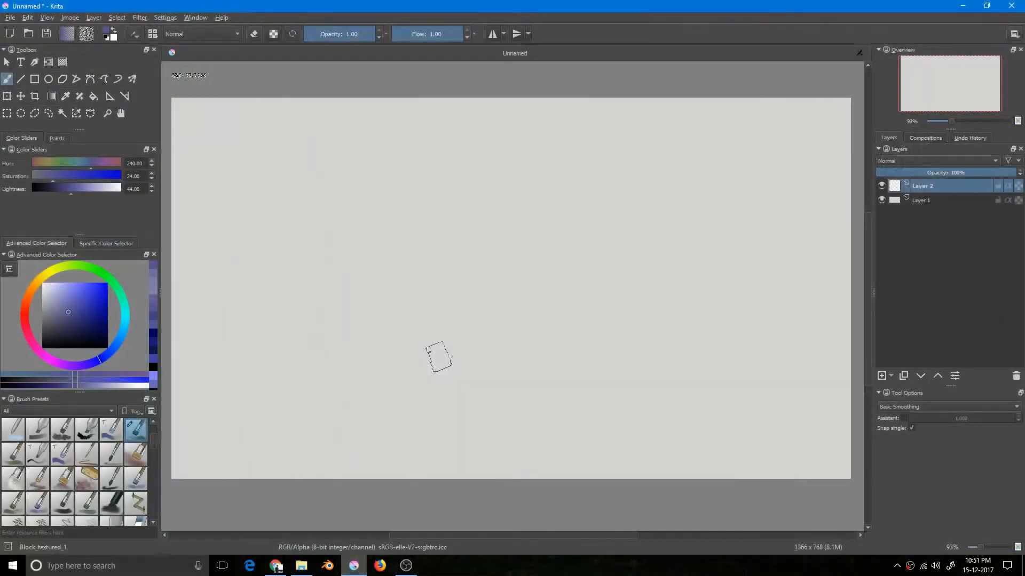
- Try the contiguous and elliptical selection tools, then settle on the Rectangular Selection tool
click(7, 113)
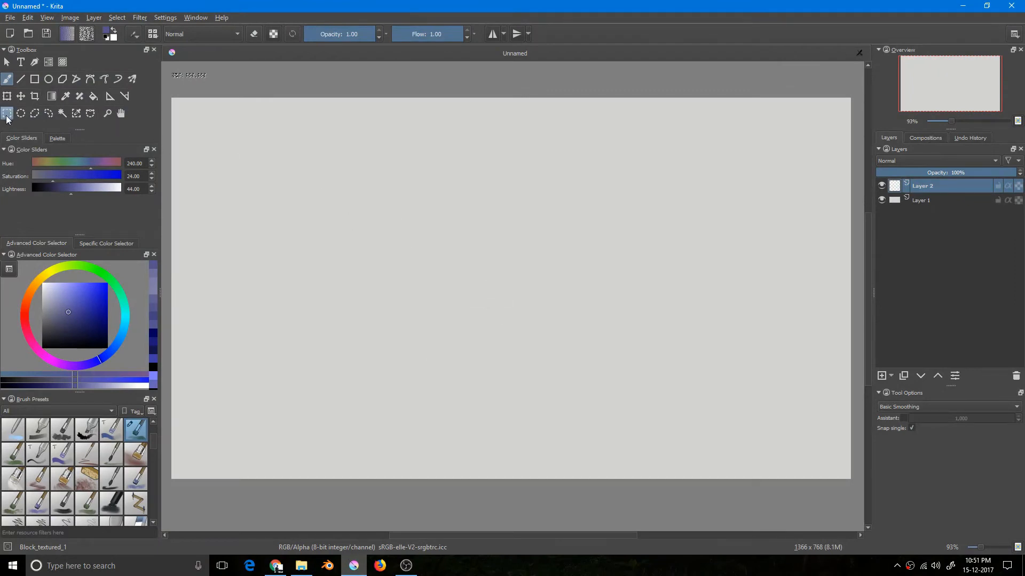
mouse_move(23, 130)
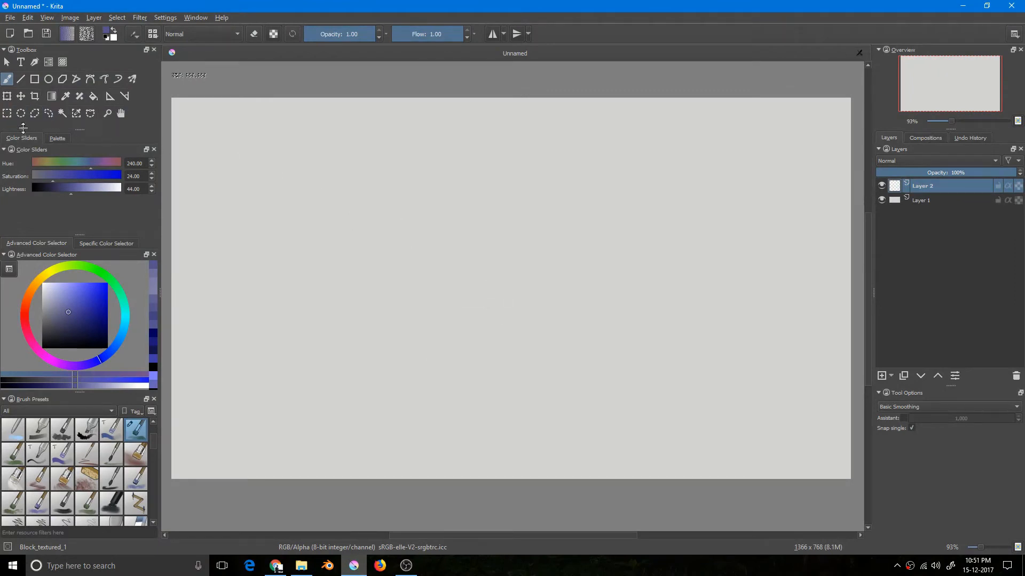
click(62, 113)
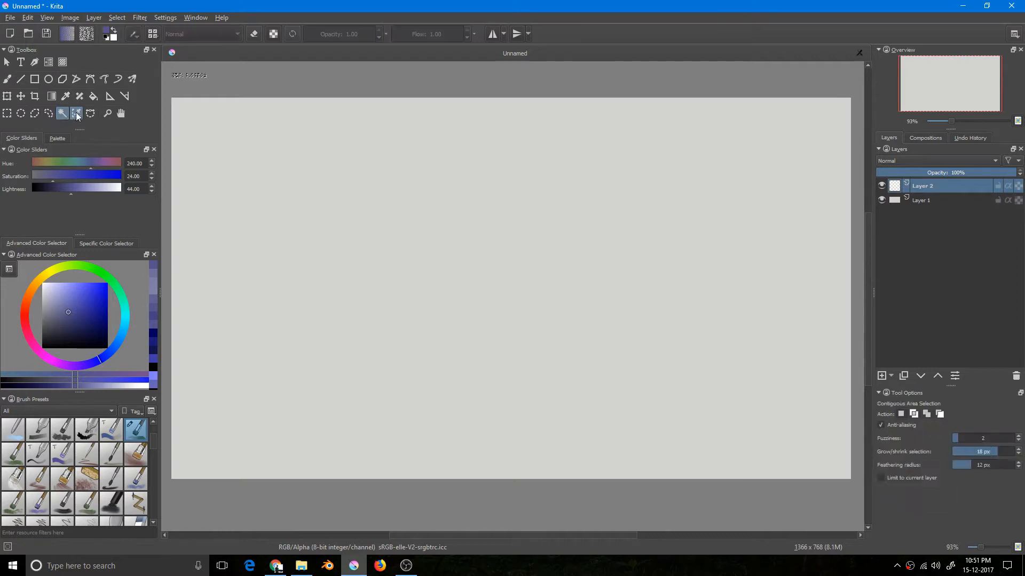
click(21, 114)
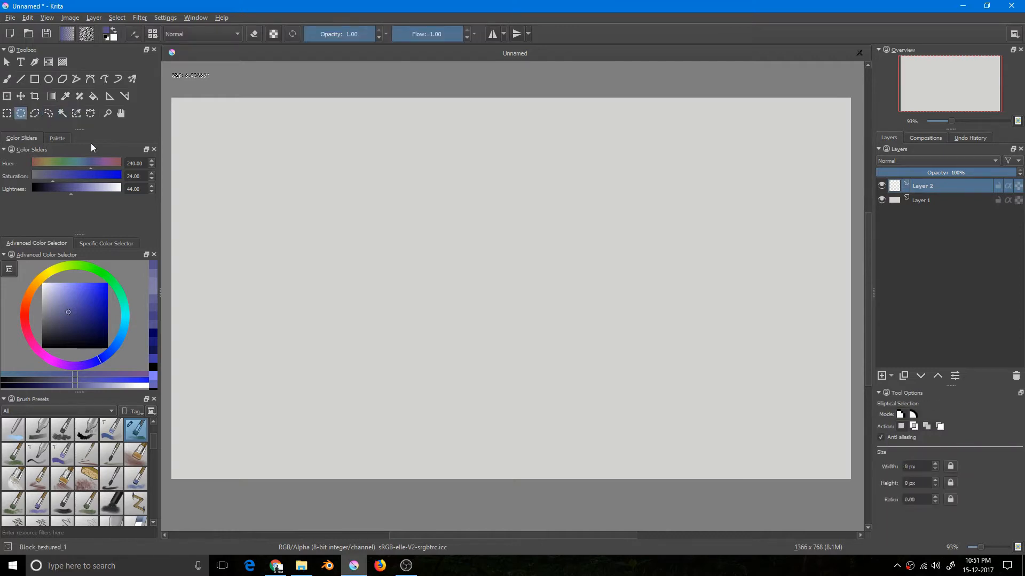
click(7, 113)
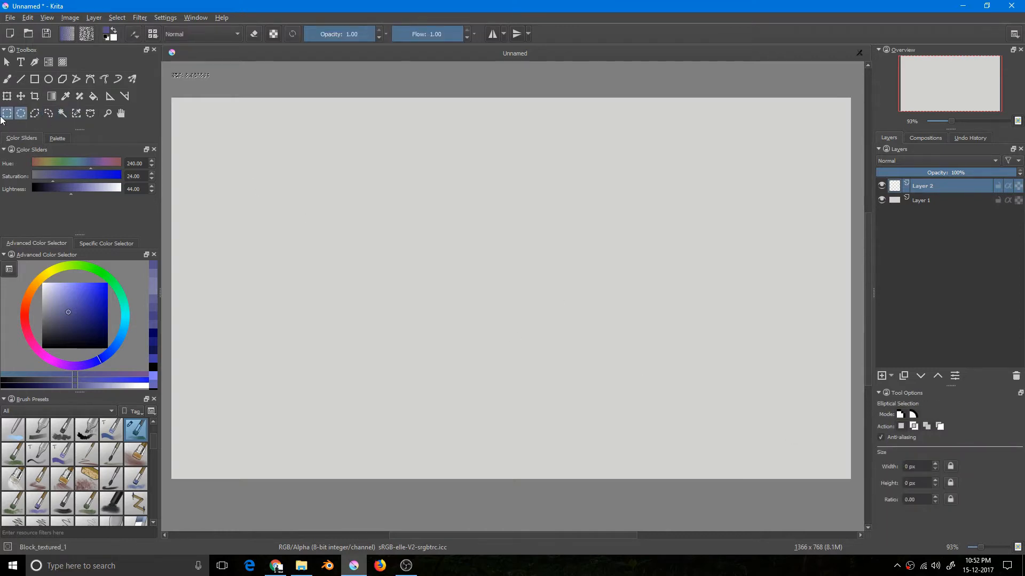
click(7, 113)
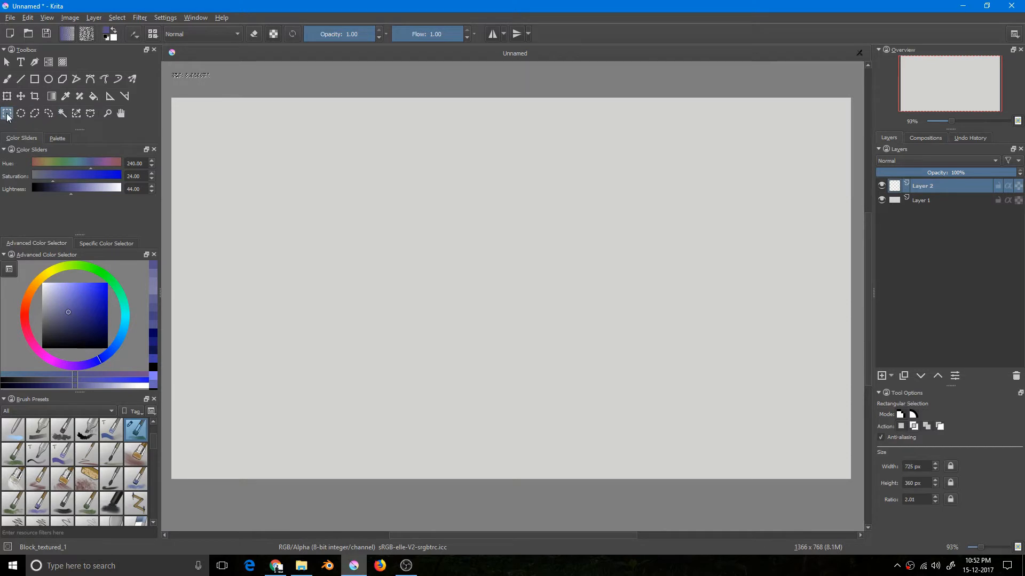
mouse_move(302, 208)
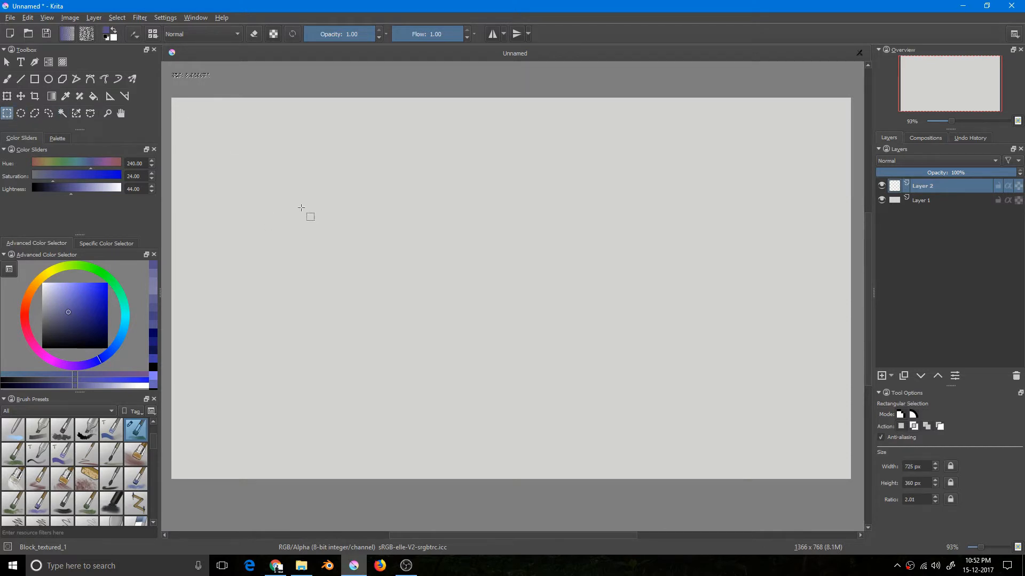
mouse_move(304, 218)
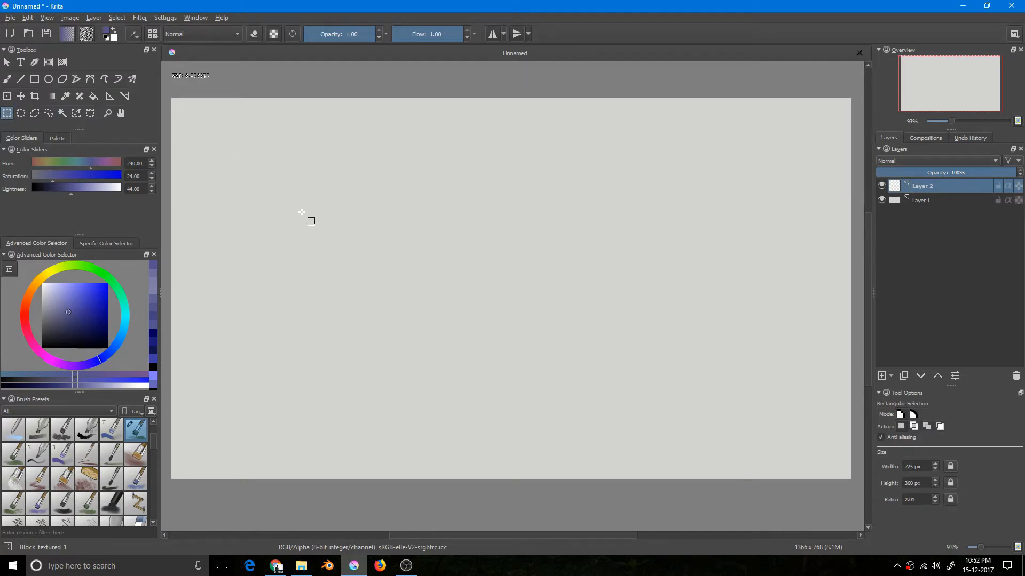
mouse_move(302, 216)
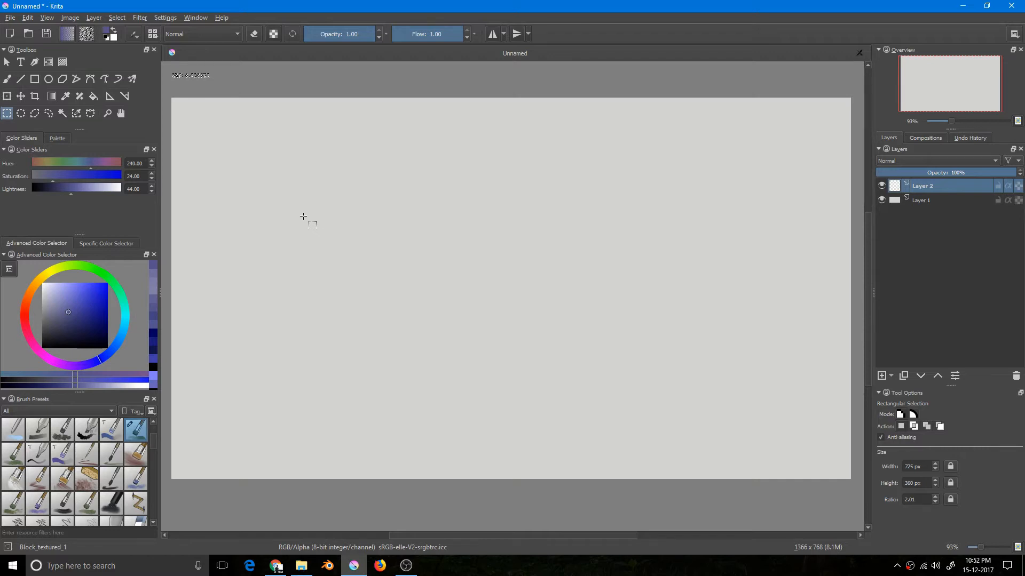
click(7, 78)
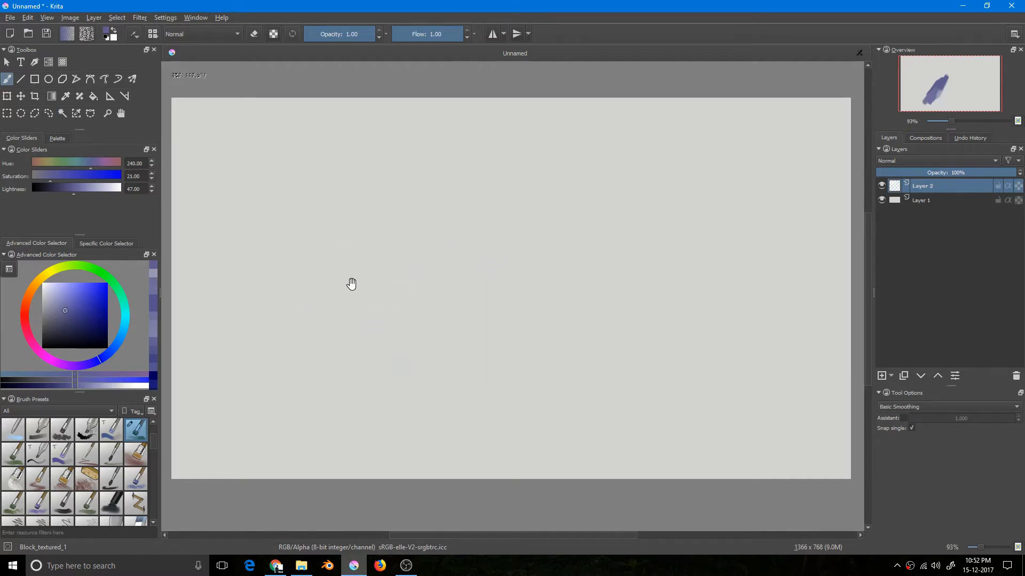
click(7, 96)
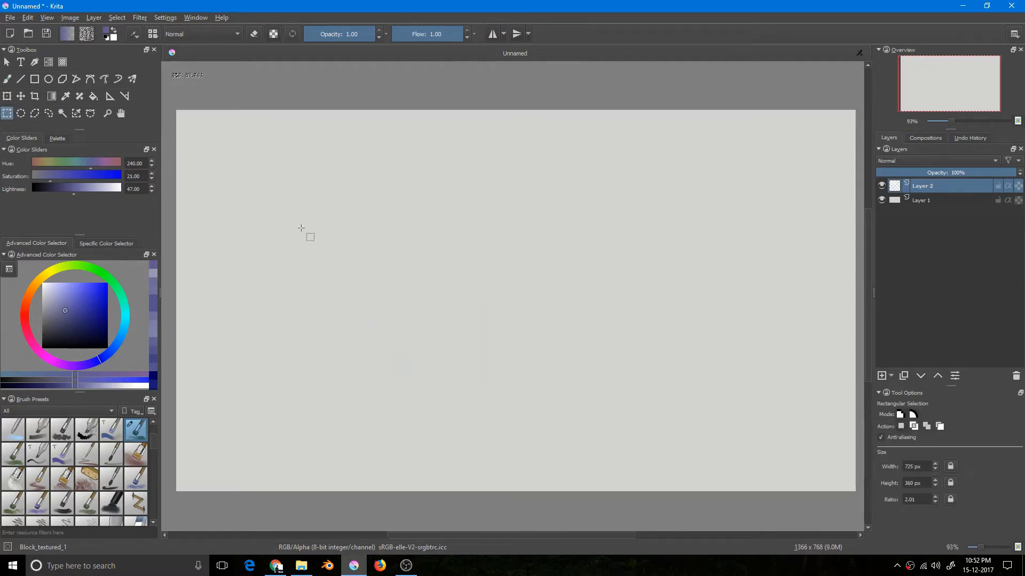
mouse_move(351, 189)
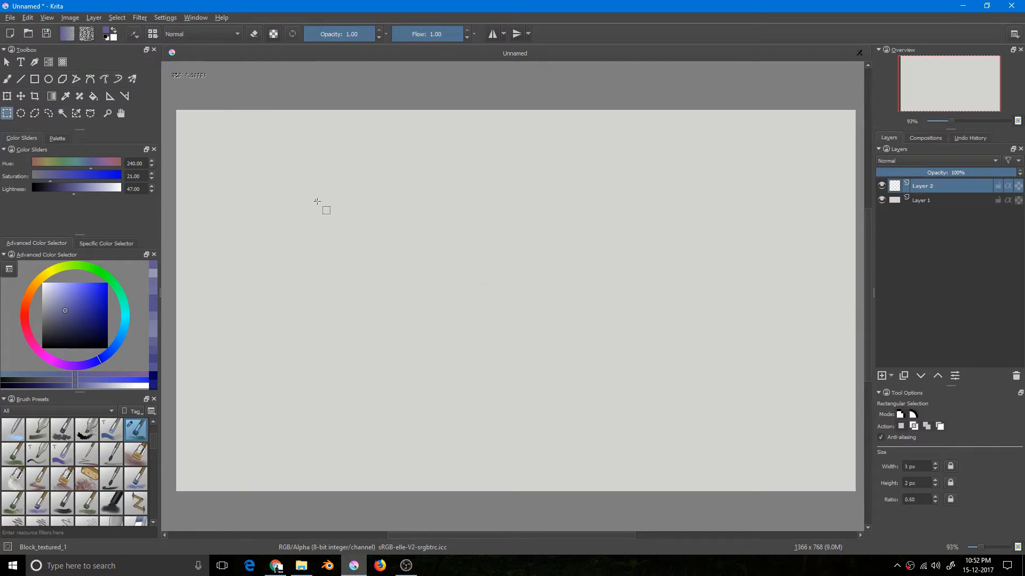
- Select a rectangle left of canvas centre and brush blue-violet strokes inside it
drag(316, 199, 395, 267)
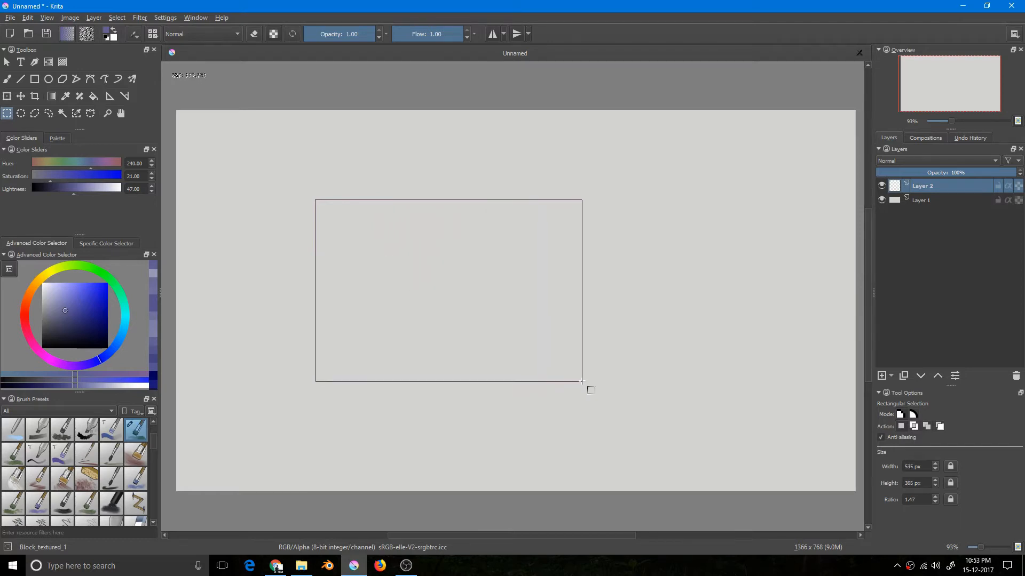
click(7, 78)
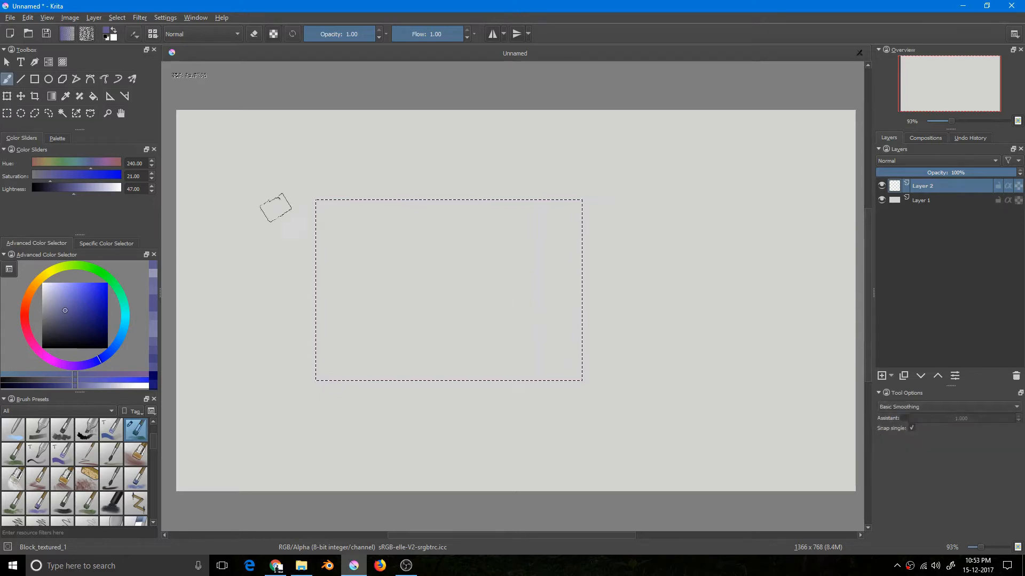
mouse_move(240, 295)
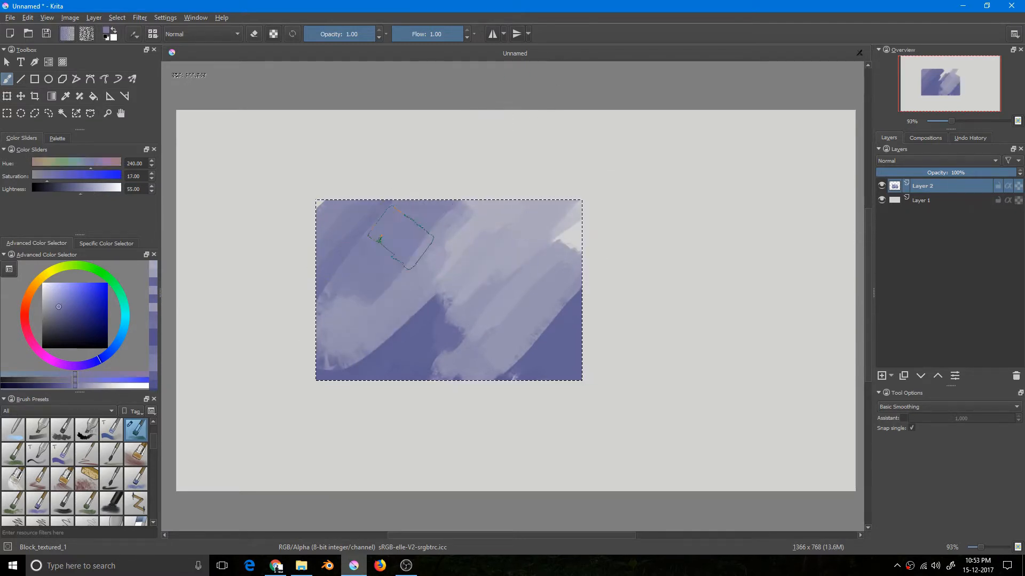
scroll(down, 3)
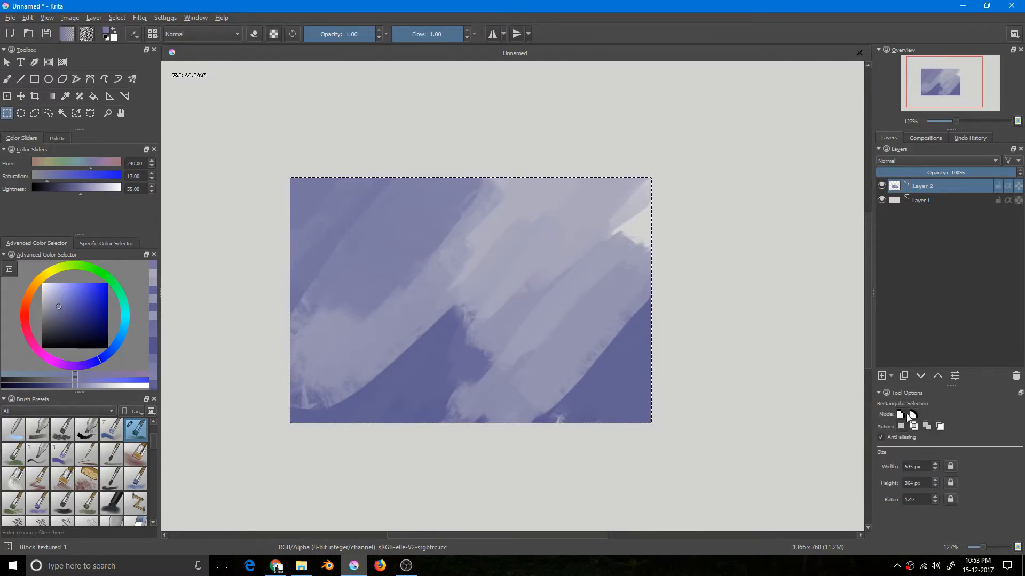
mouse_move(913, 417)
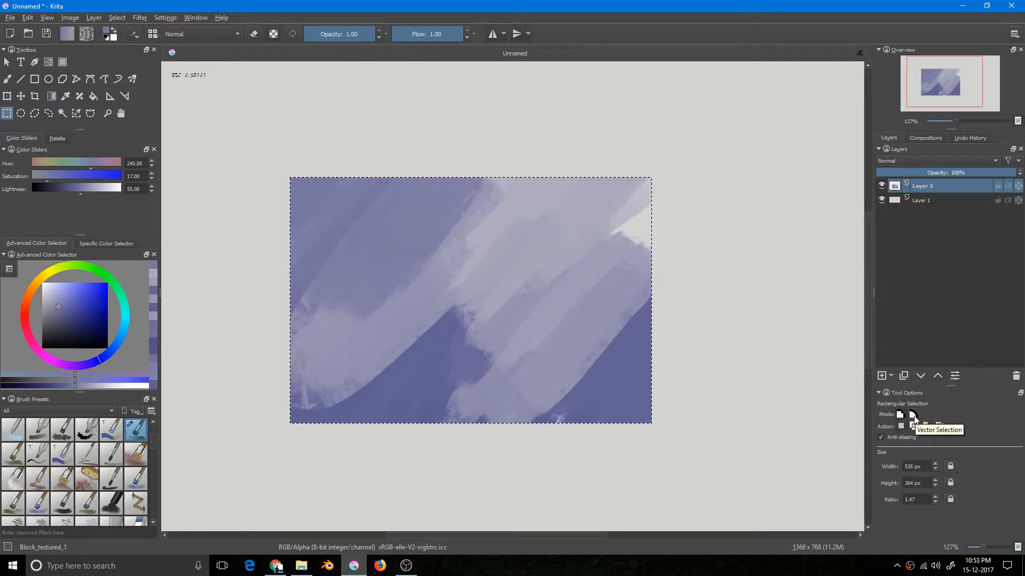
mouse_move(901, 417)
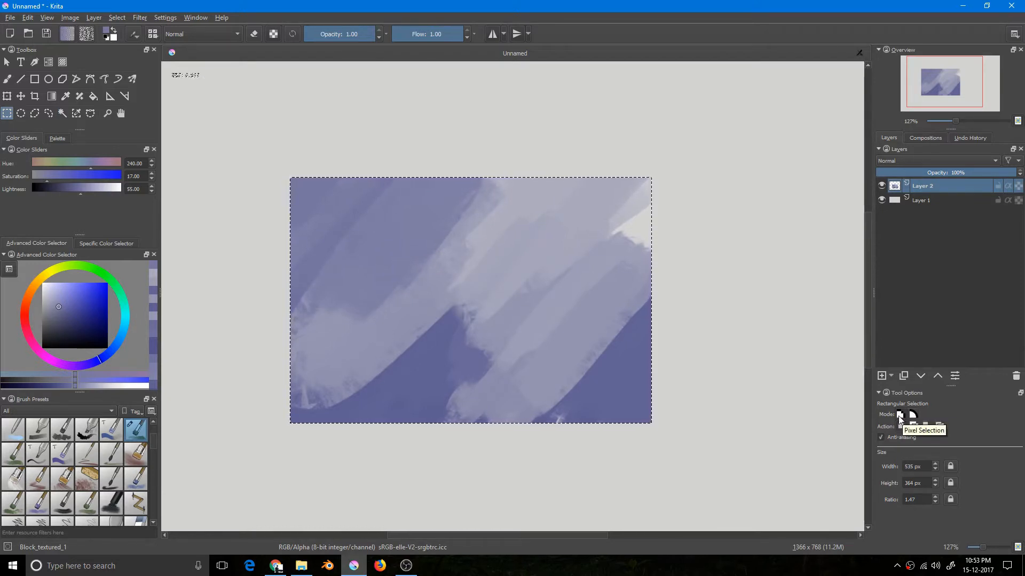
mouse_move(901, 427)
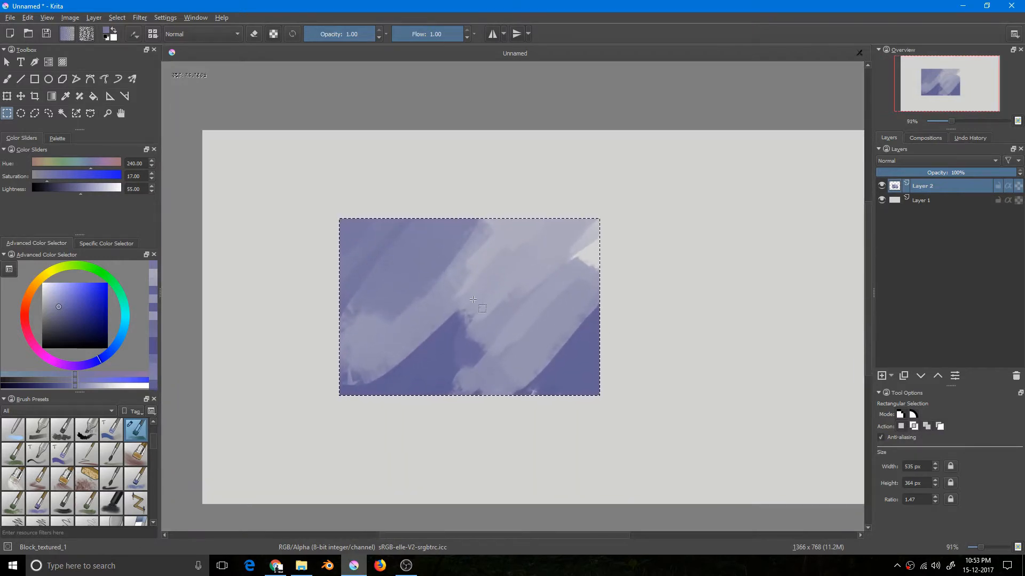
mouse_move(442, 262)
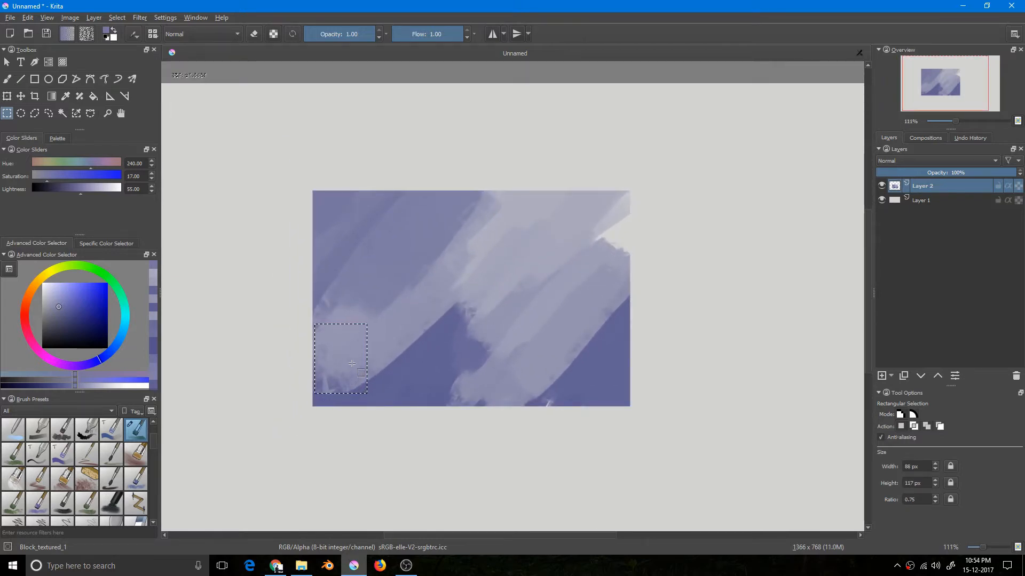
- Return to the brush with the selection released and a slightly darker blue-grey colour
click(7, 78)
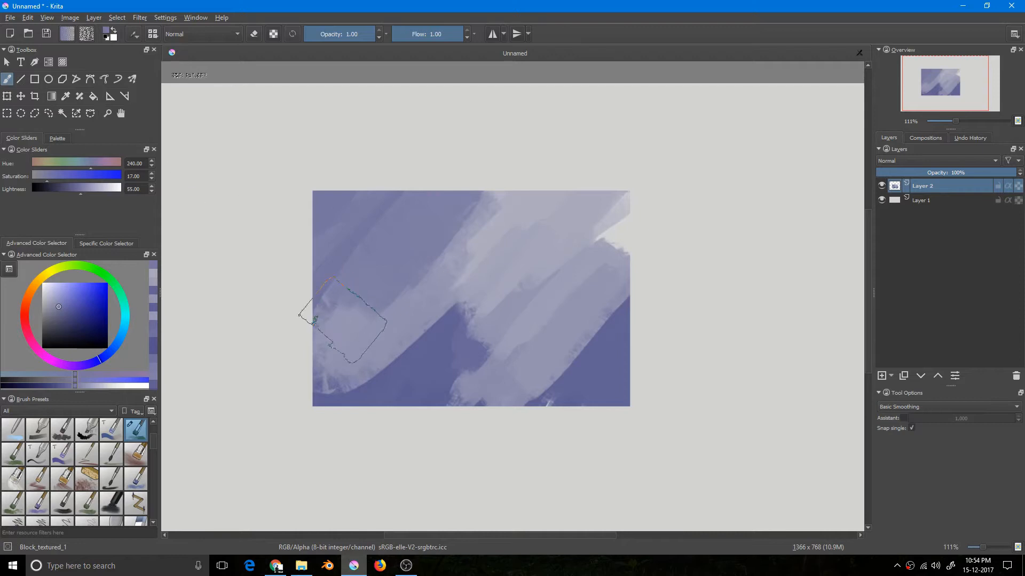
scroll(down, 3)
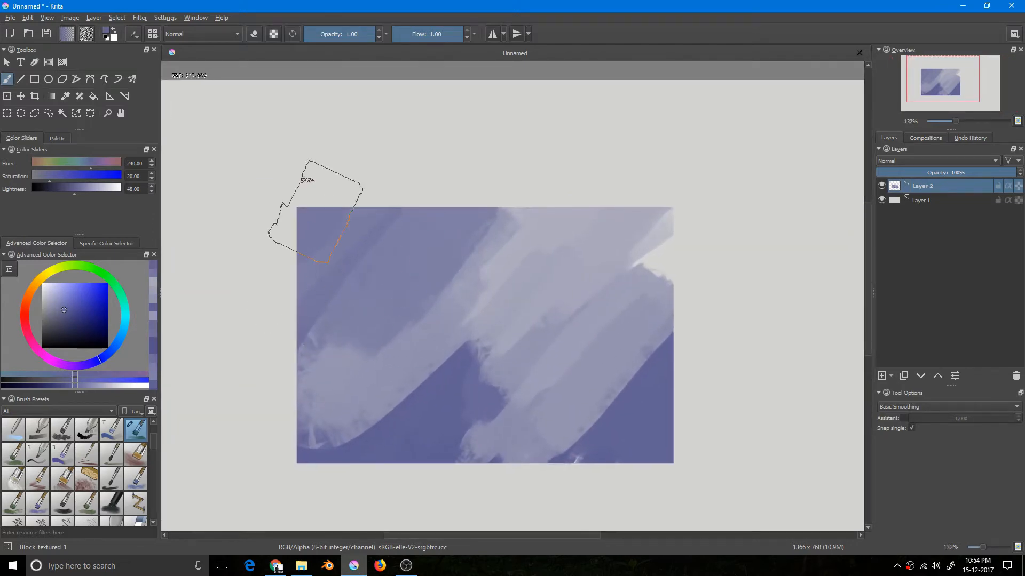
- Change the selection combine mode and draw a new marquee across the block's right edge
click(7, 114)
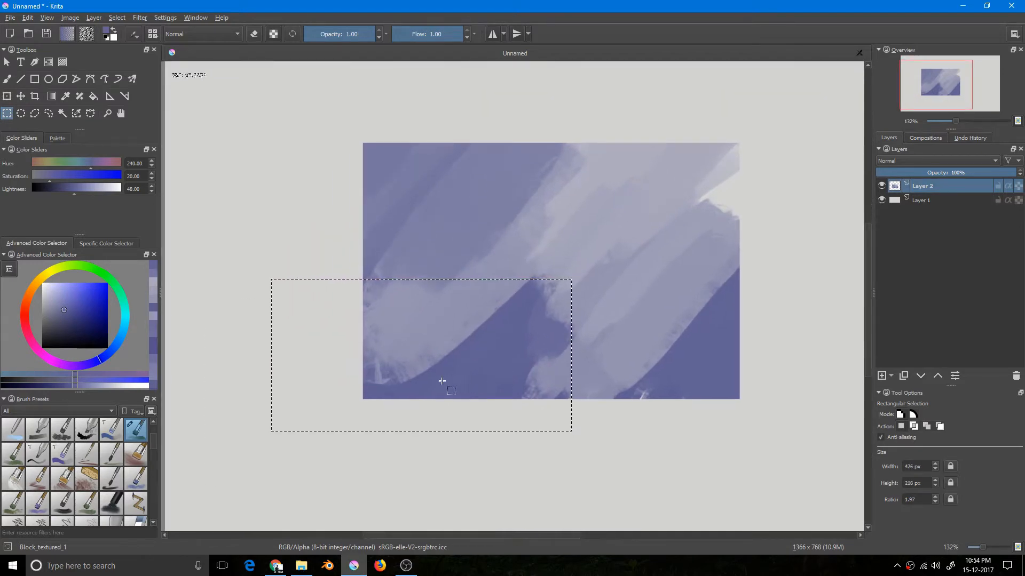
click(7, 79)
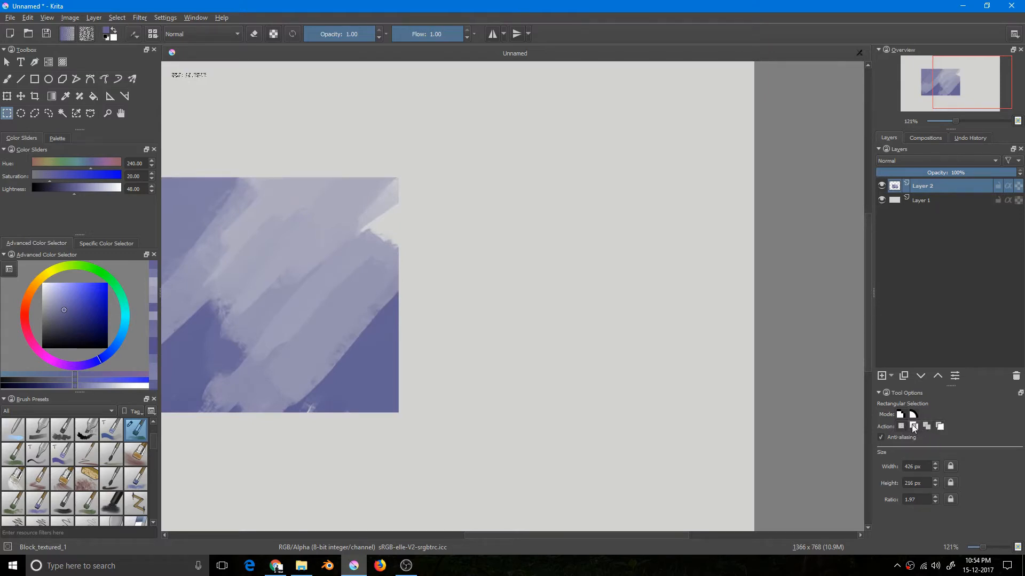
click(901, 426)
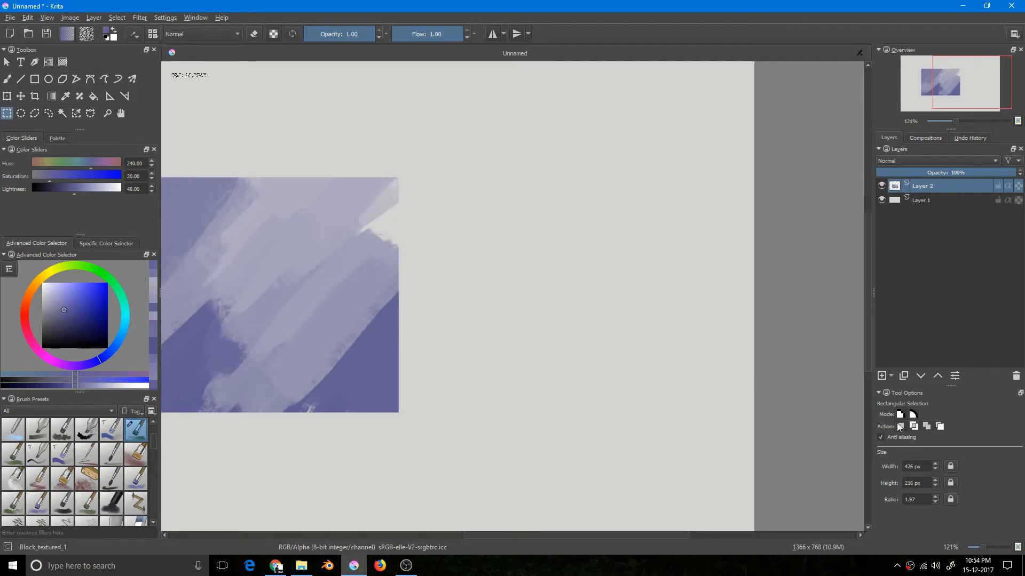
mouse_move(871, 409)
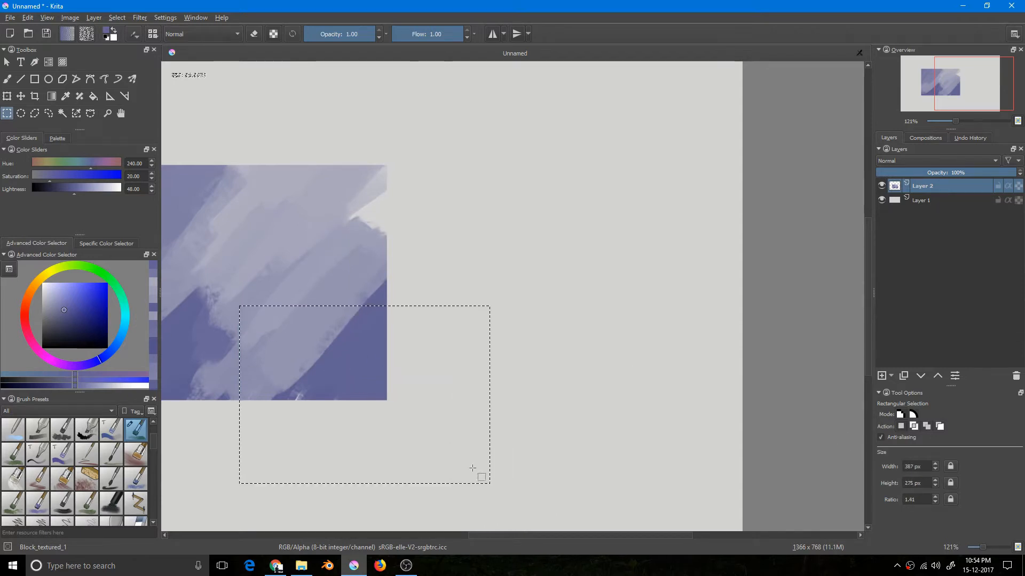
mouse_move(414, 300)
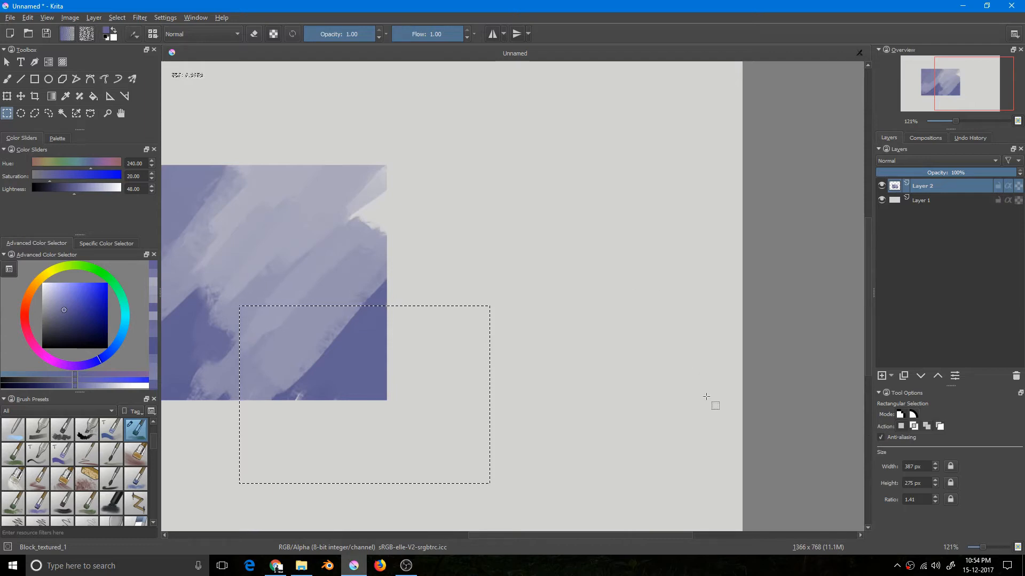
mouse_move(746, 397)
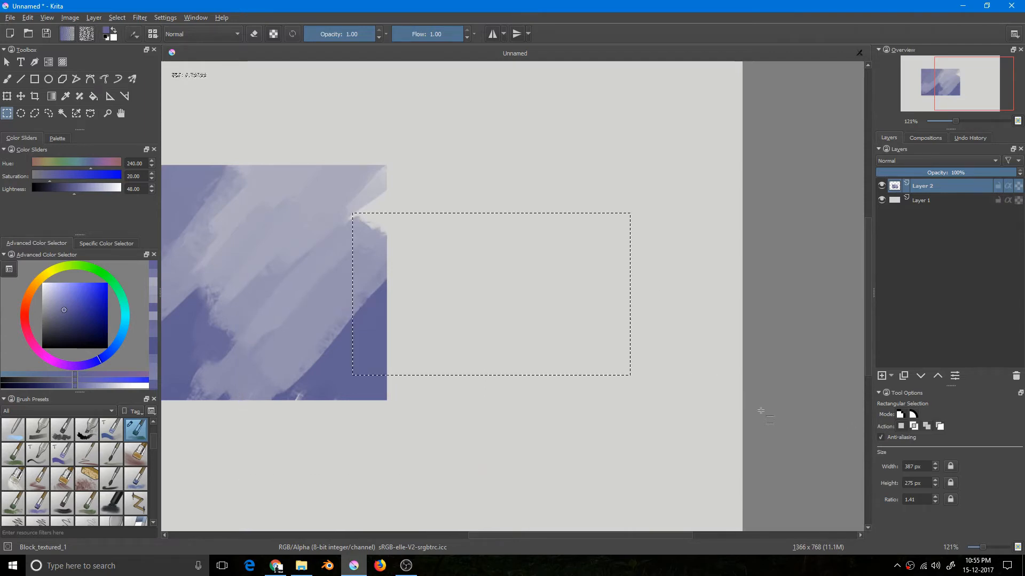
mouse_move(630, 383)
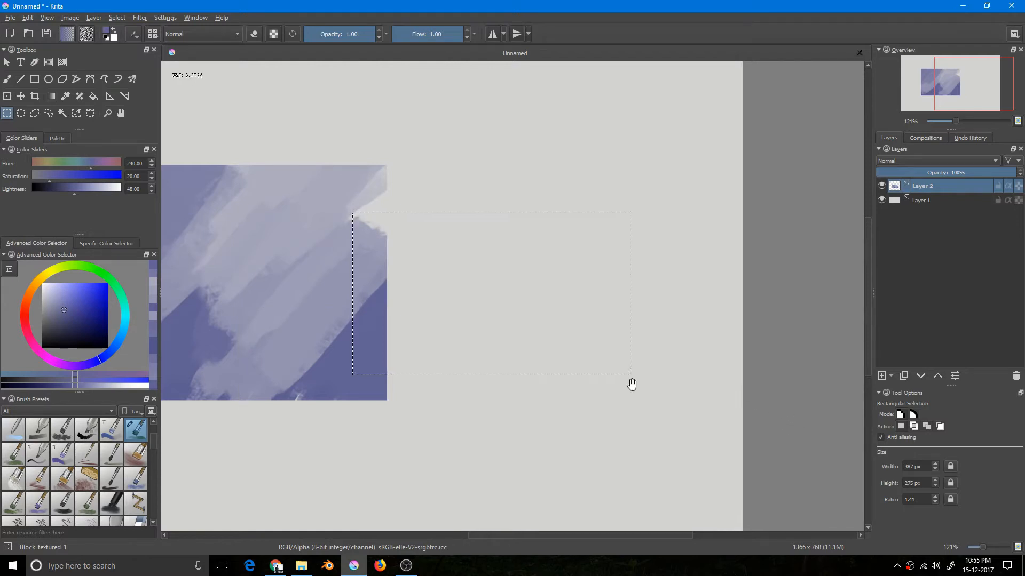
scroll(up, 3)
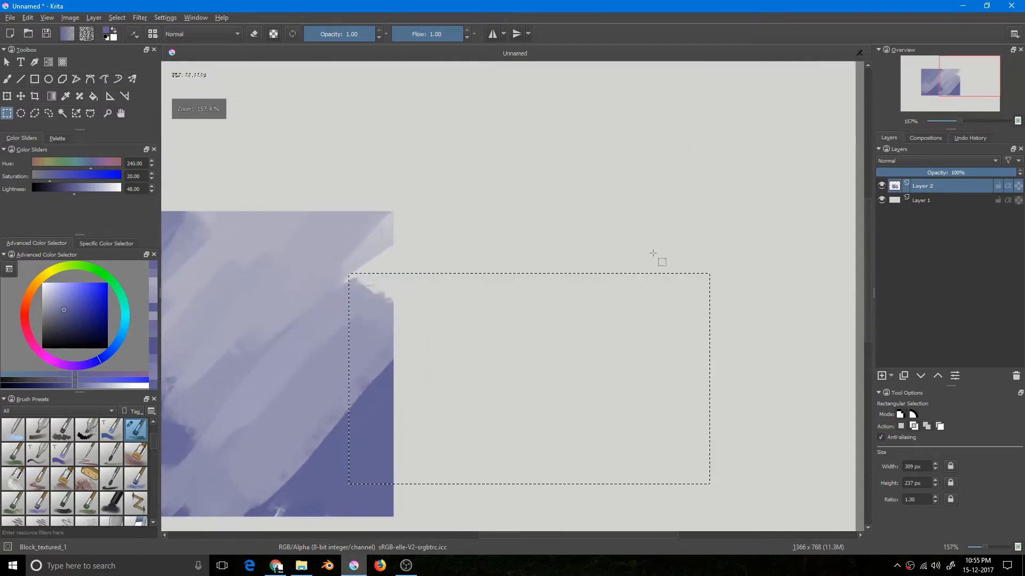
scroll(down, 3)
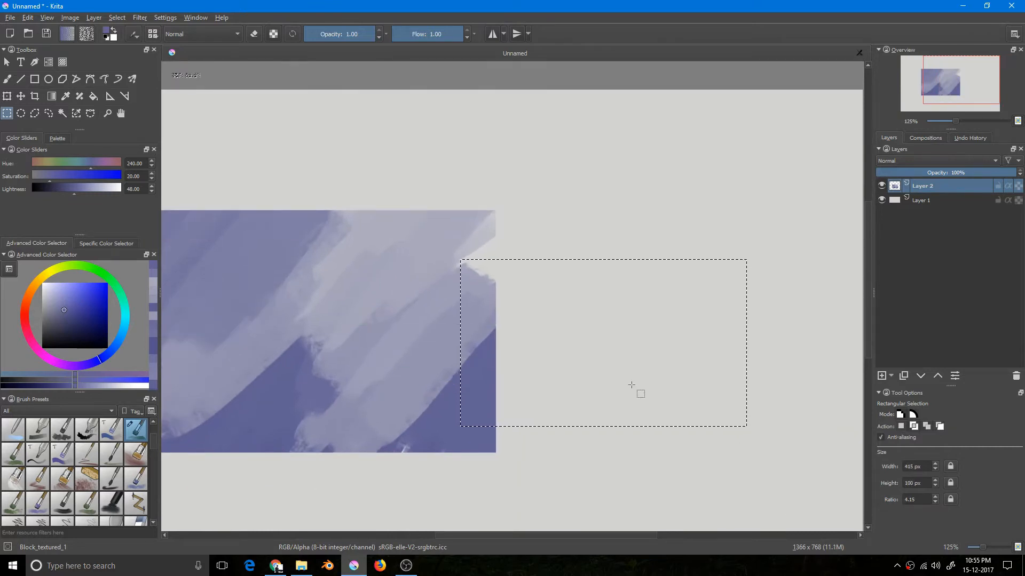
- Replace the selection width in Tool Options and redraw the rectangle over the block's right edge
scroll(down, 3)
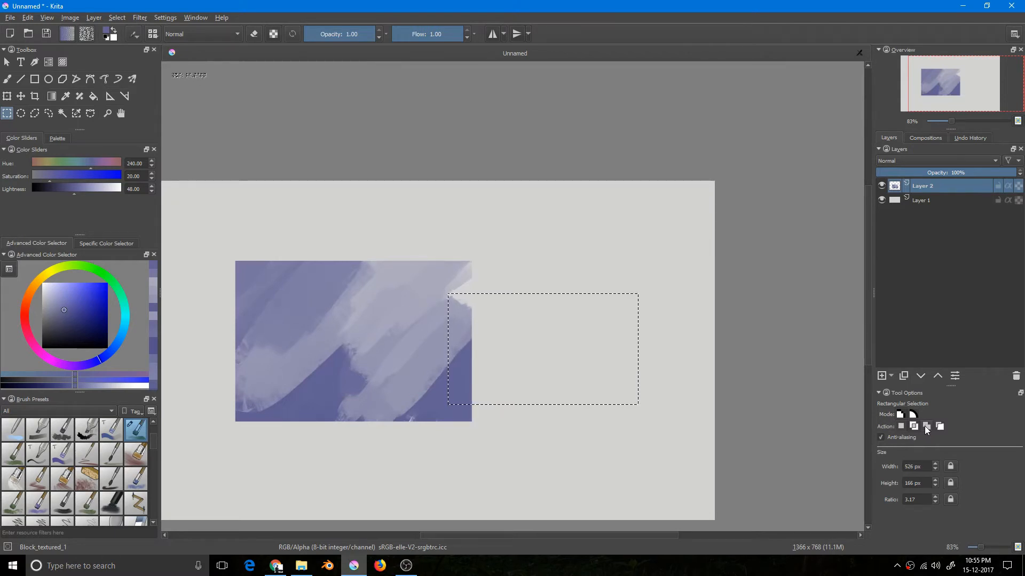
mouse_move(520, 267)
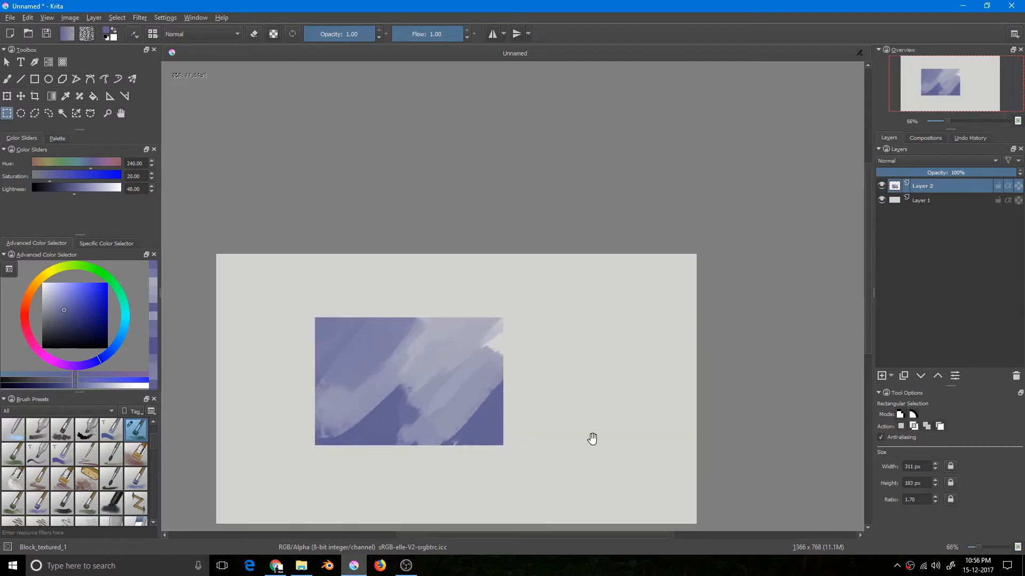
scroll(up, 3)
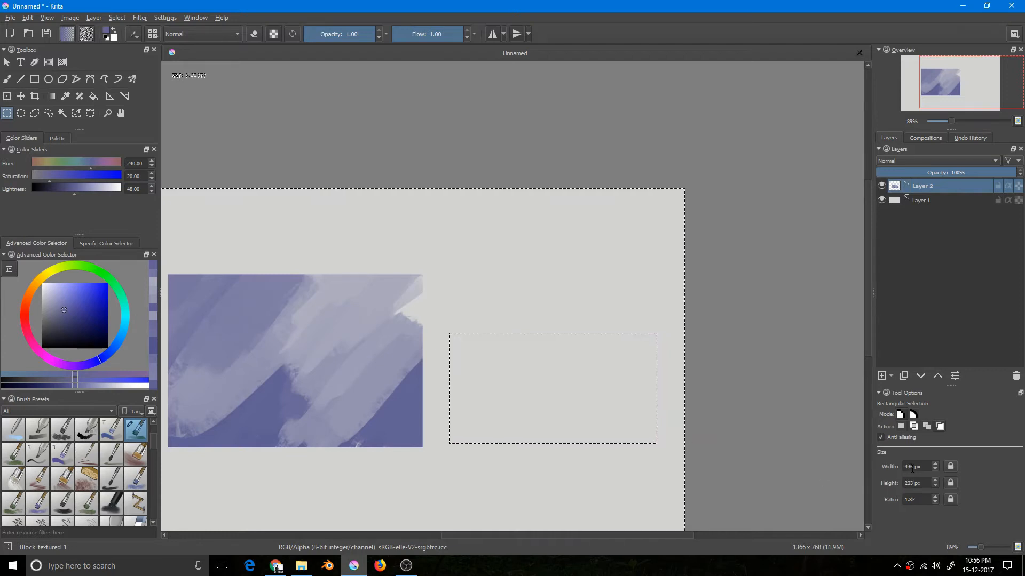
triple_click(914, 466)
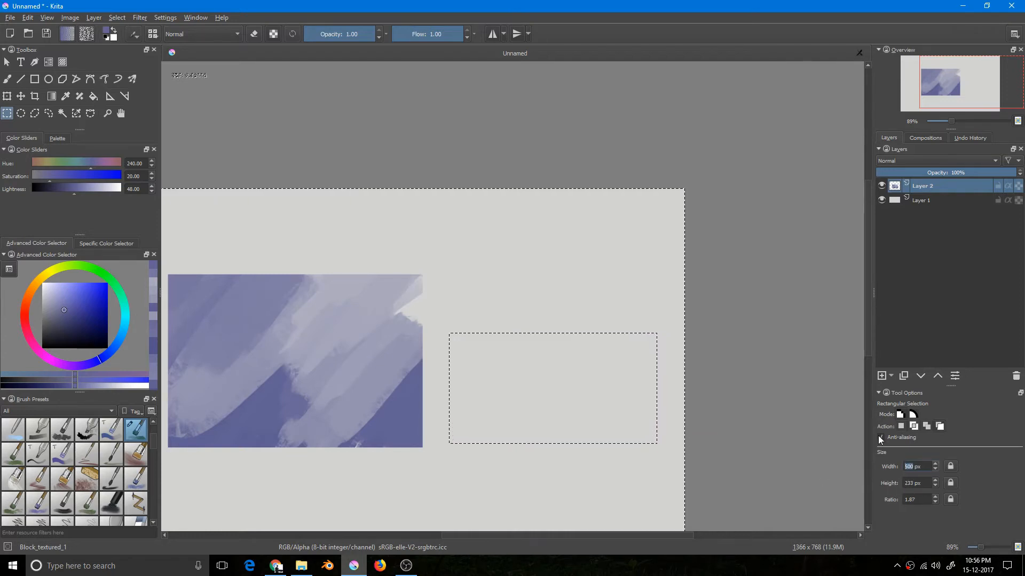
click(881, 437)
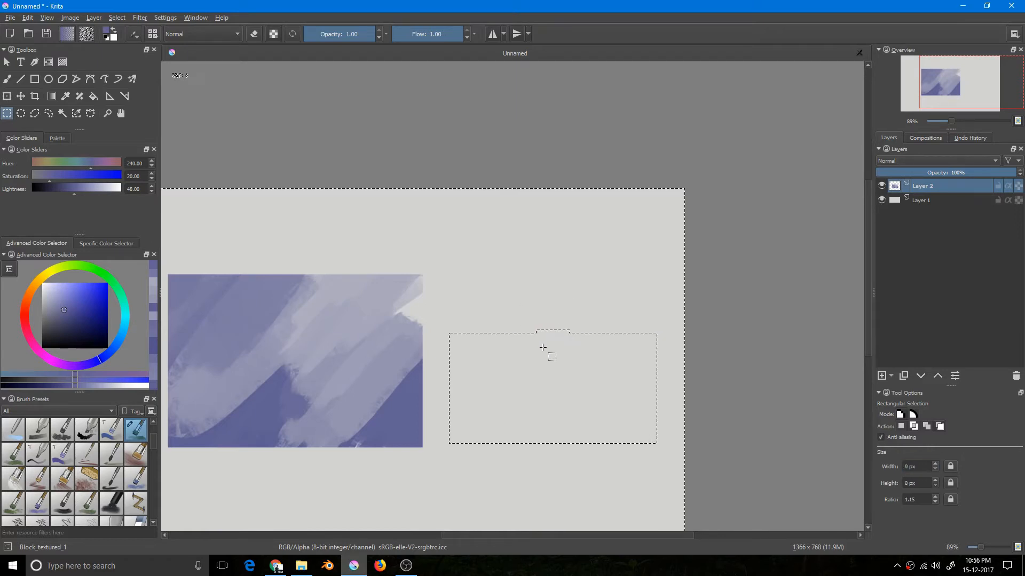
scroll(down, 3)
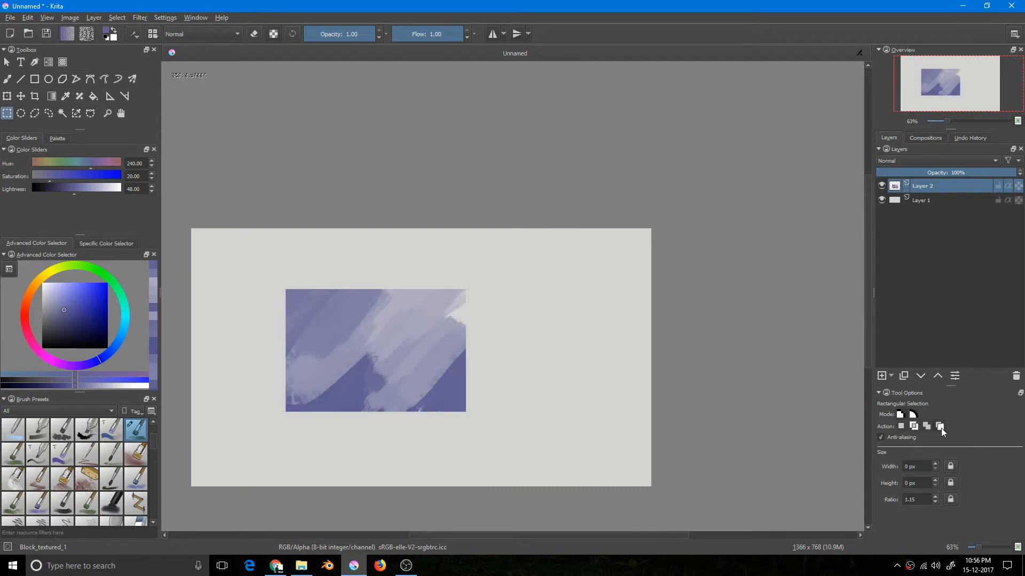
mouse_move(550, 353)
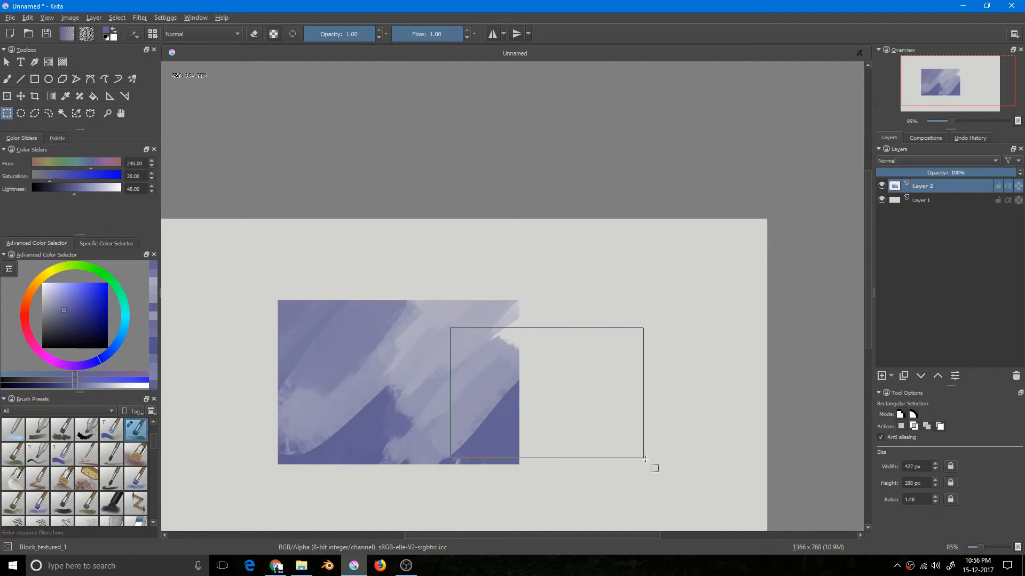
scroll(down, 3)
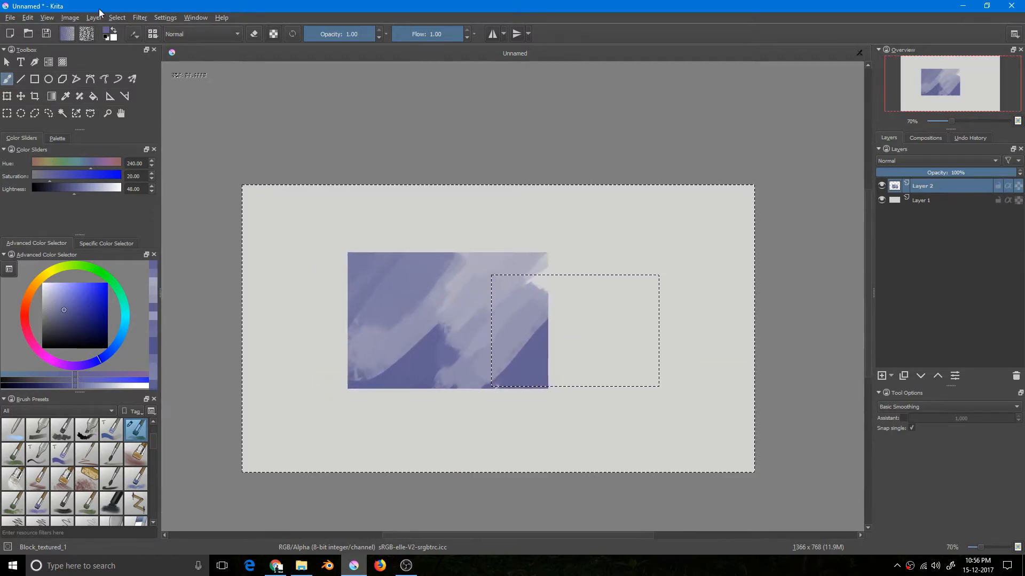
- Invert the selection from the Select menu, clear it, and return to rectangular selections
click(116, 18)
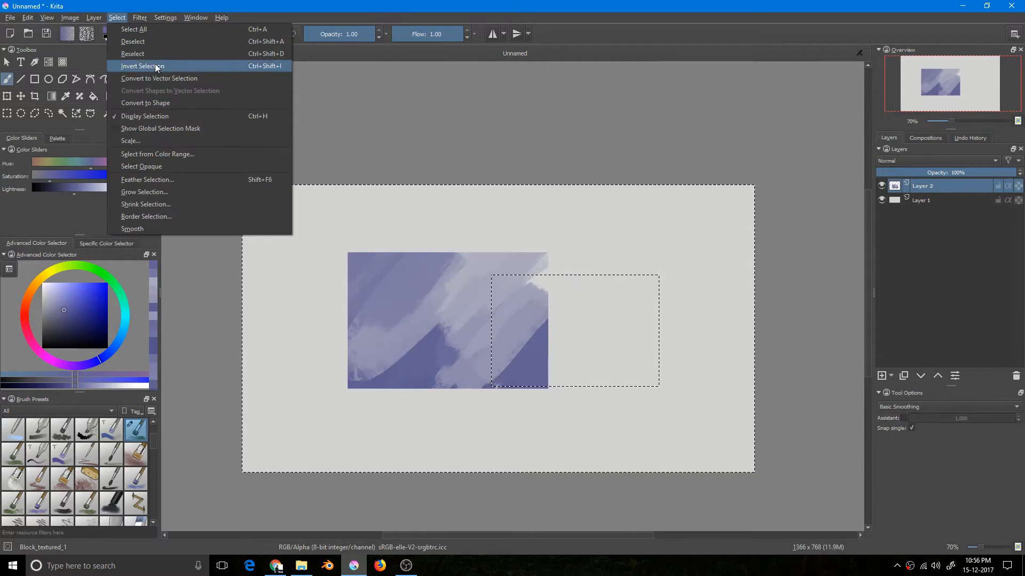
click(142, 67)
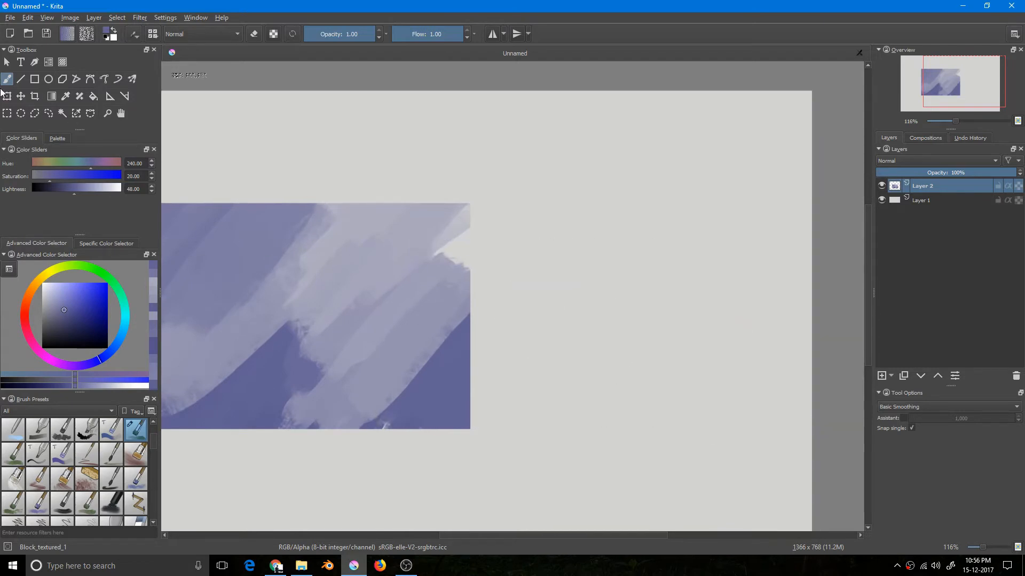
click(8, 113)
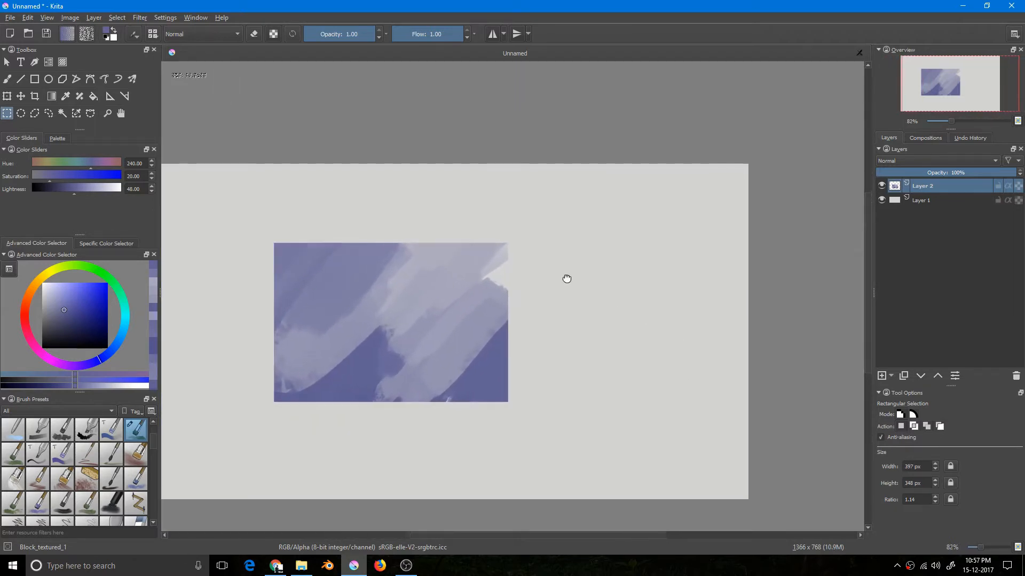
scroll(up, 3)
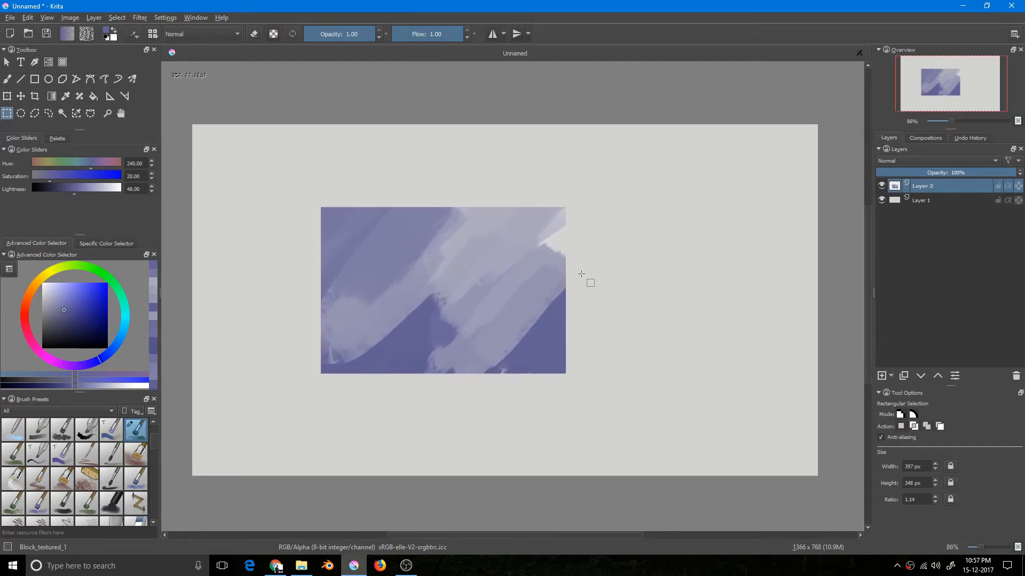
- Cycle polygon, elliptical and rectangular selection tools and set new selections to add to existing ones
click(34, 113)
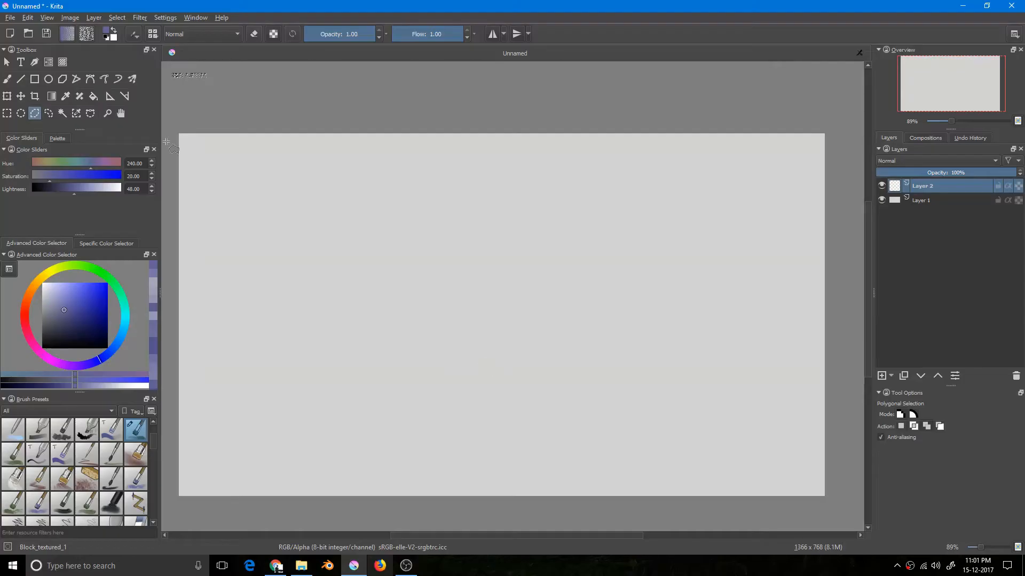
click(22, 114)
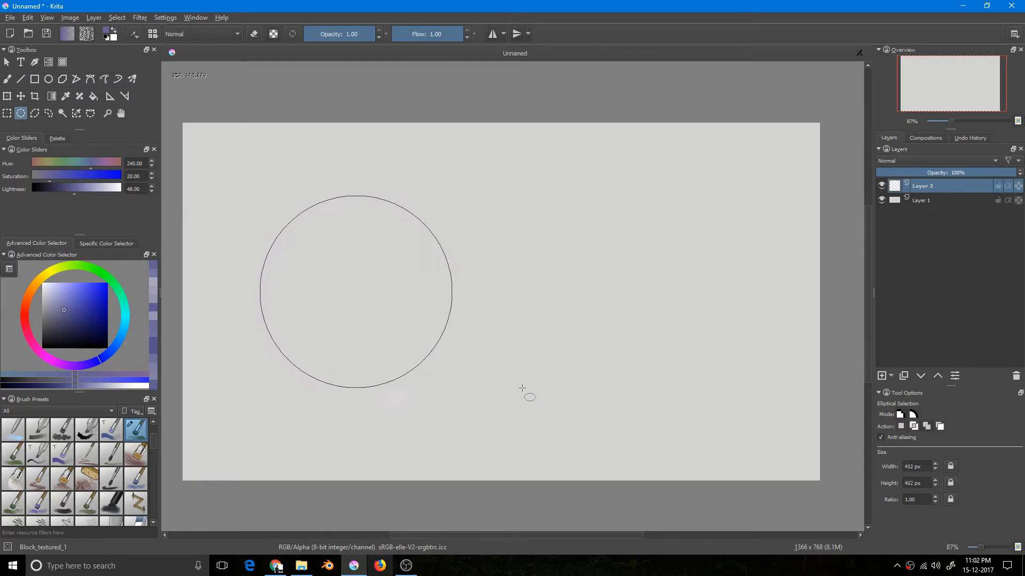
click(8, 113)
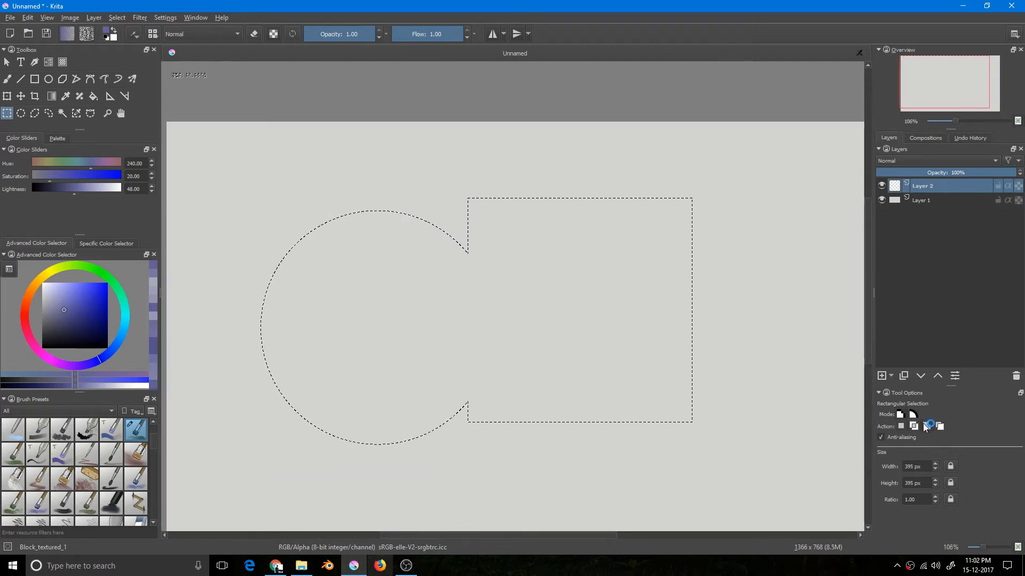
click(939, 426)
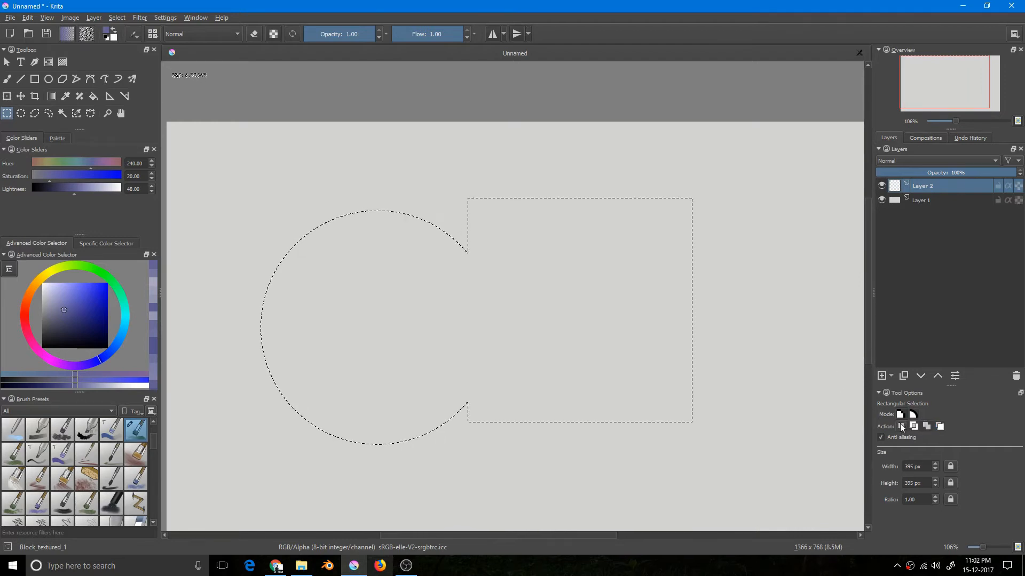
mouse_move(901, 427)
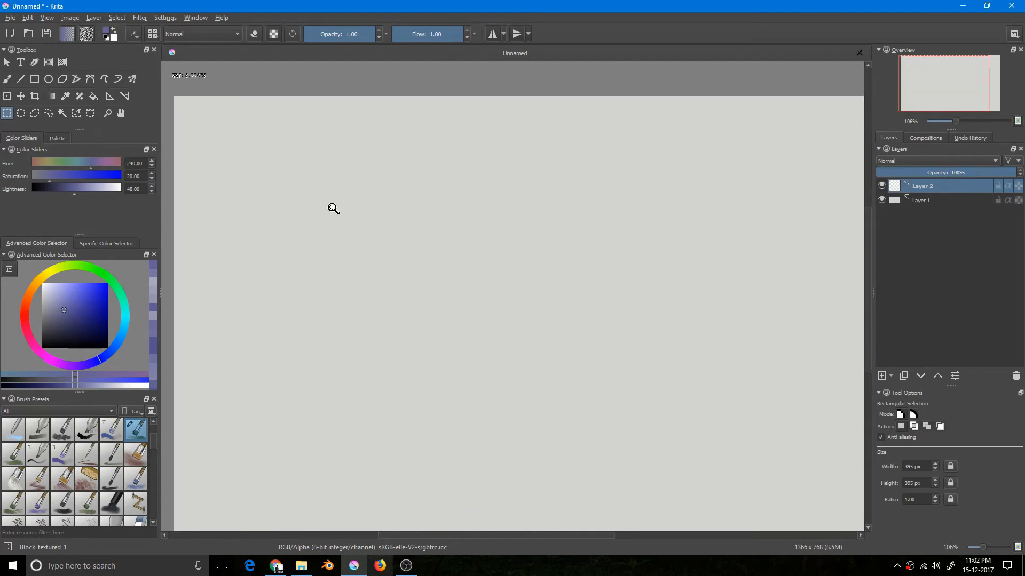
- Add elliptical and rectangular shapes into one selection, then deselect with a pale grey-violet colour chosen
click(21, 113)
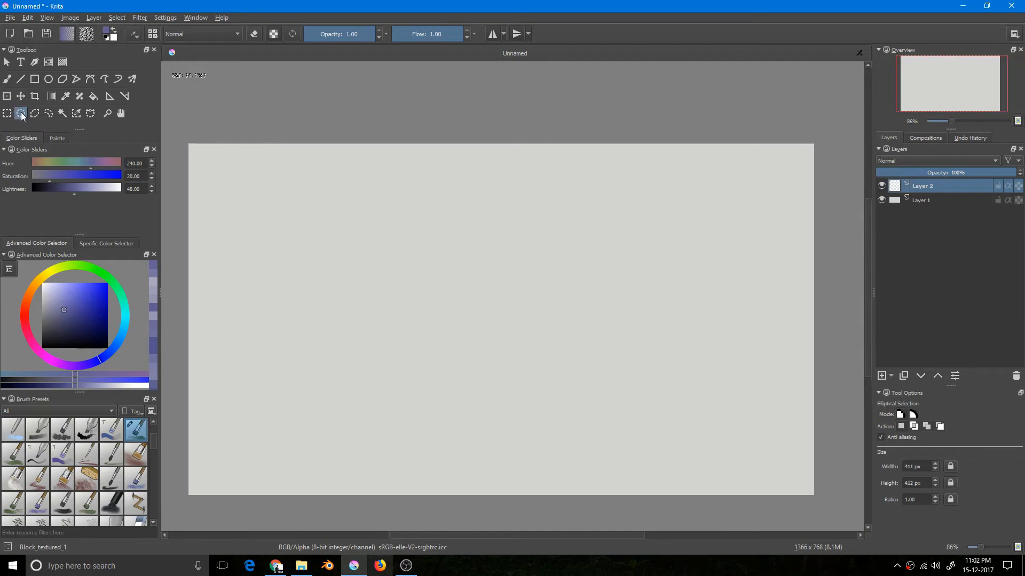
mouse_move(906, 452)
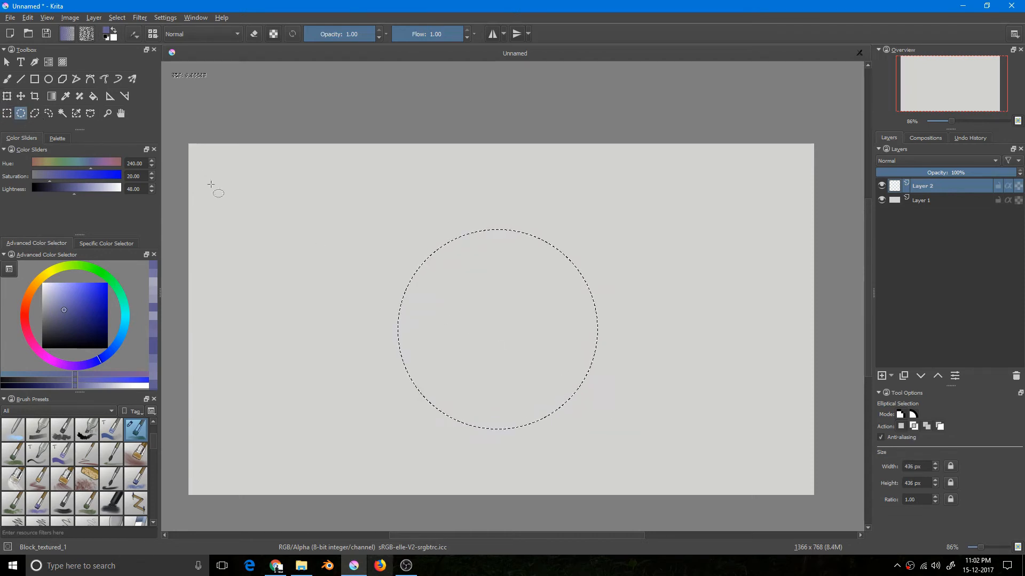
mouse_move(398, 311)
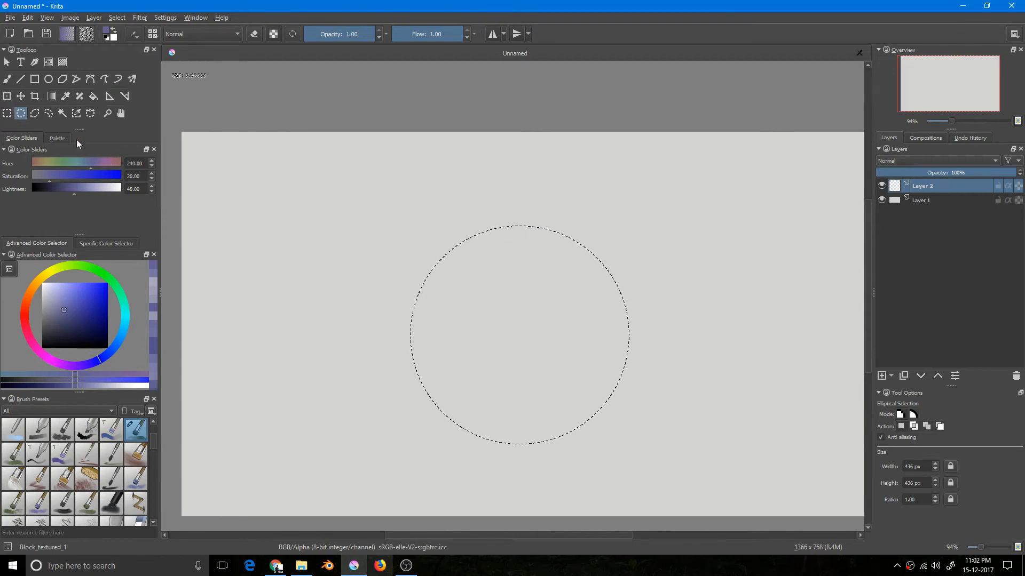
click(7, 113)
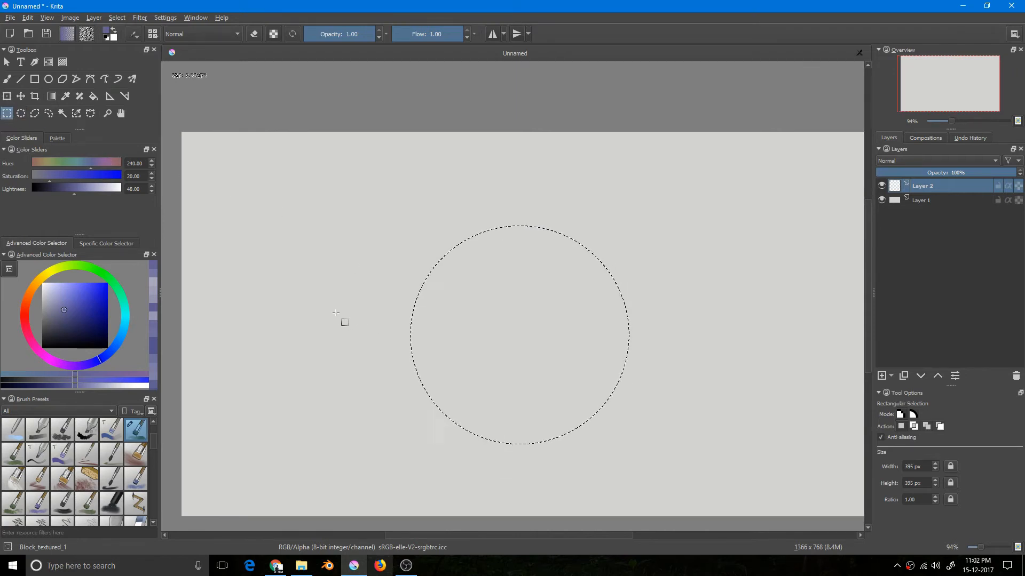
mouse_move(362, 329)
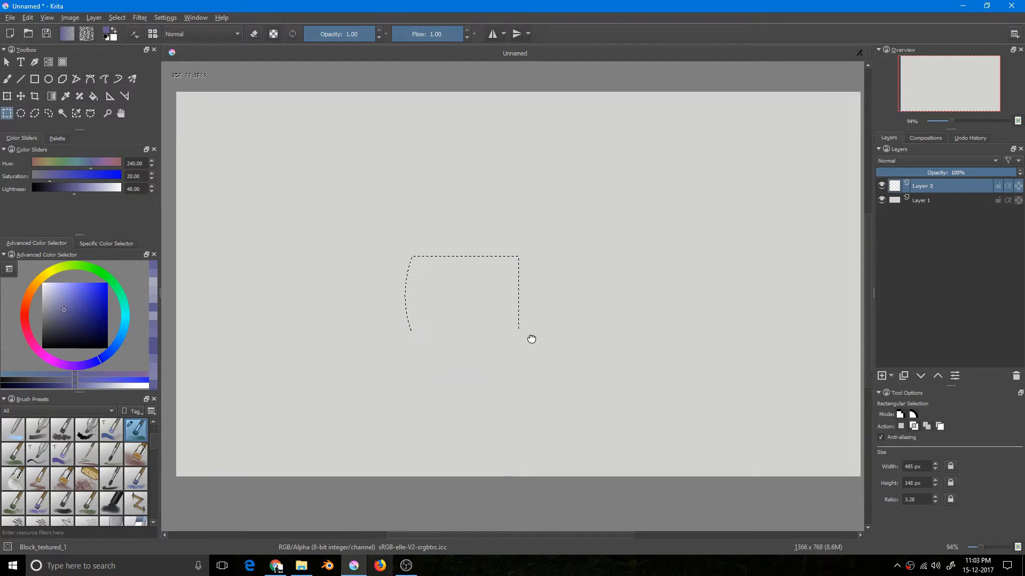
scroll(up, 3)
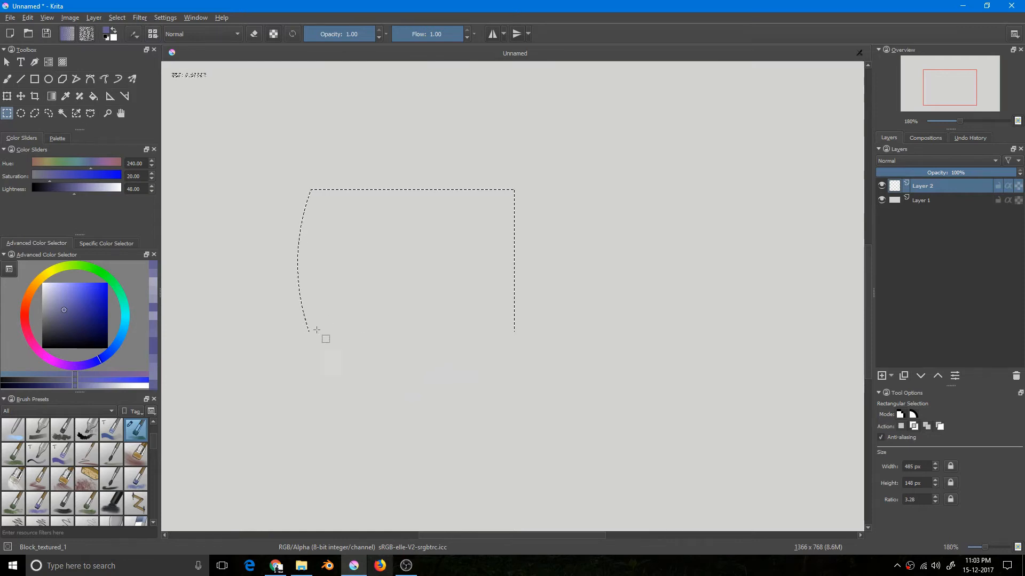
scroll(down, 3)
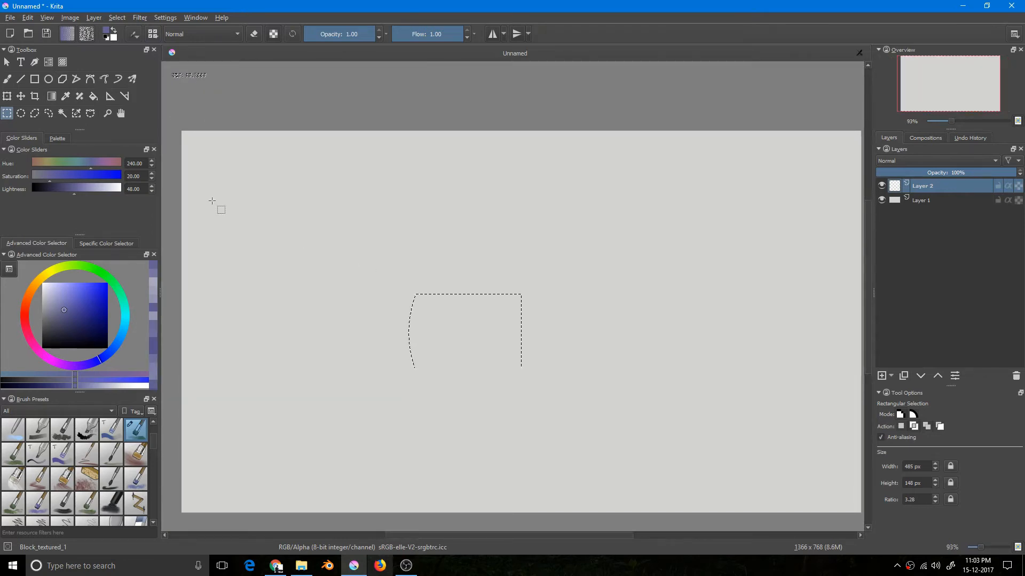
click(20, 113)
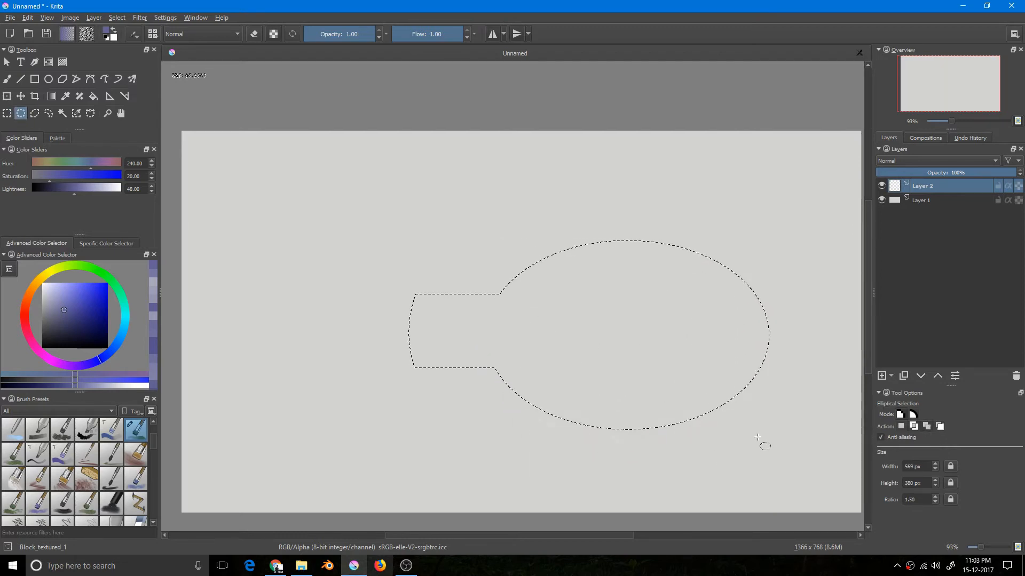
scroll(up, 3)
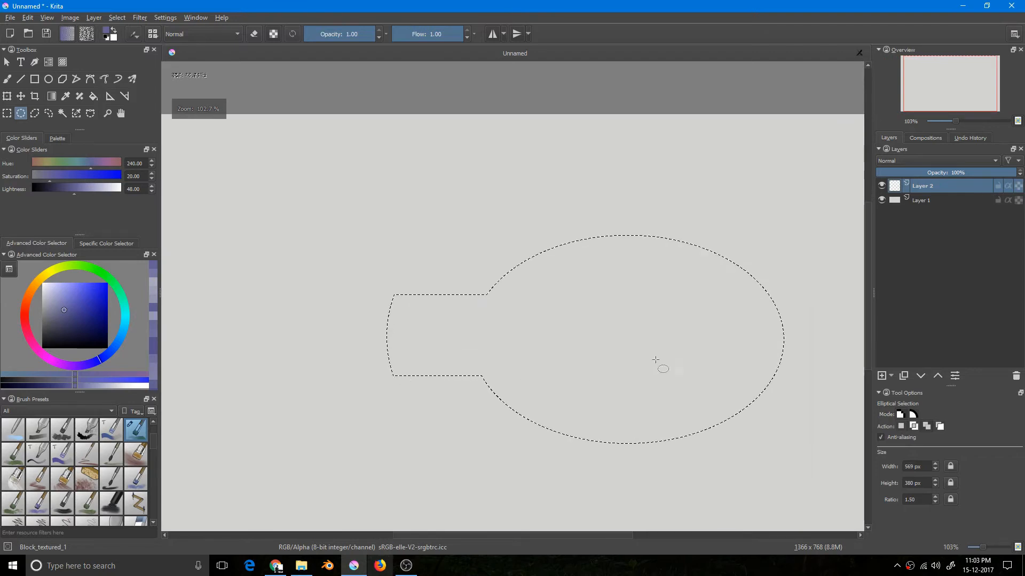
scroll(down, 3)
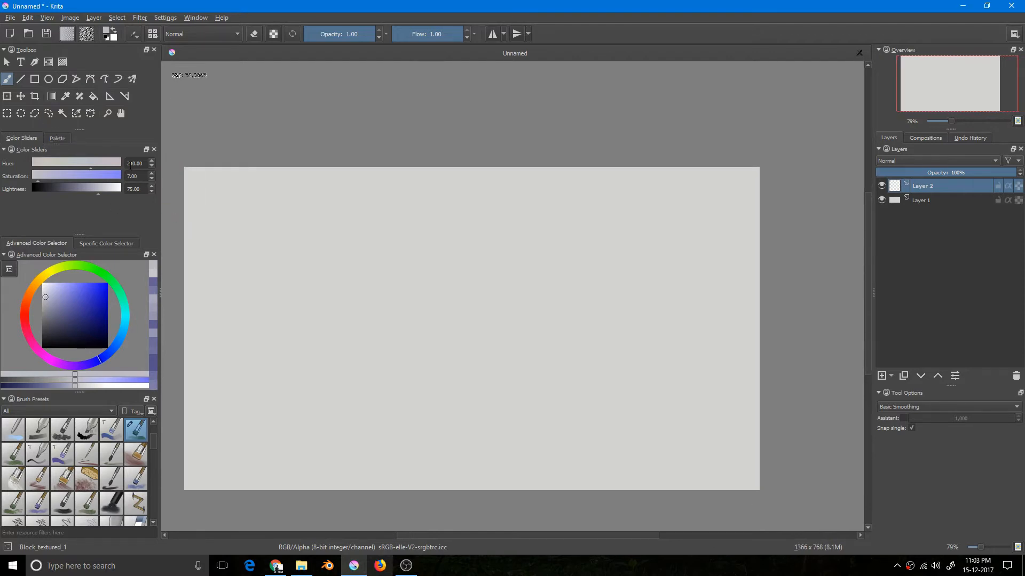
- Place polygon corners across the canvas middle and close the polygonal selection
click(34, 114)
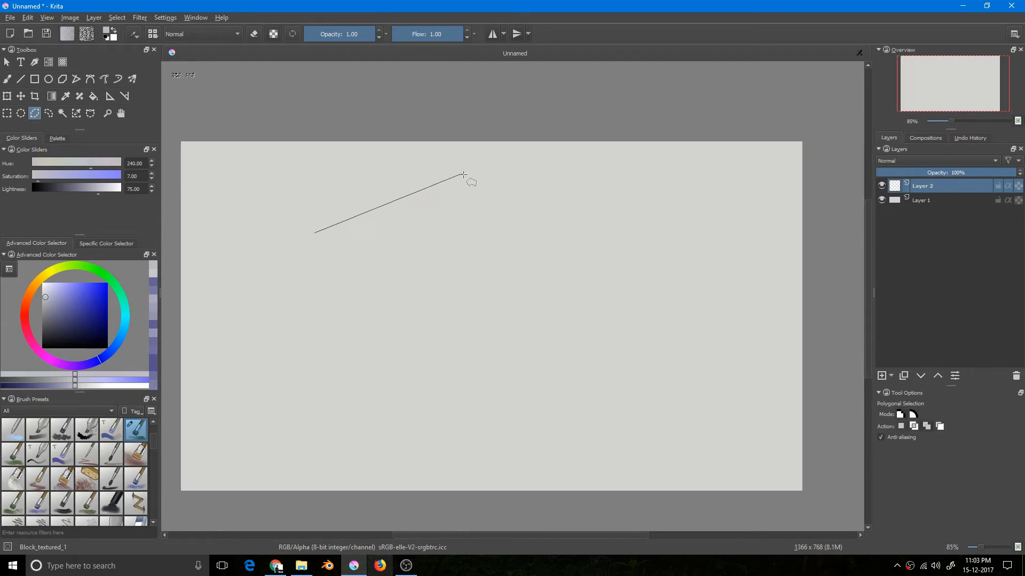
mouse_move(400, 176)
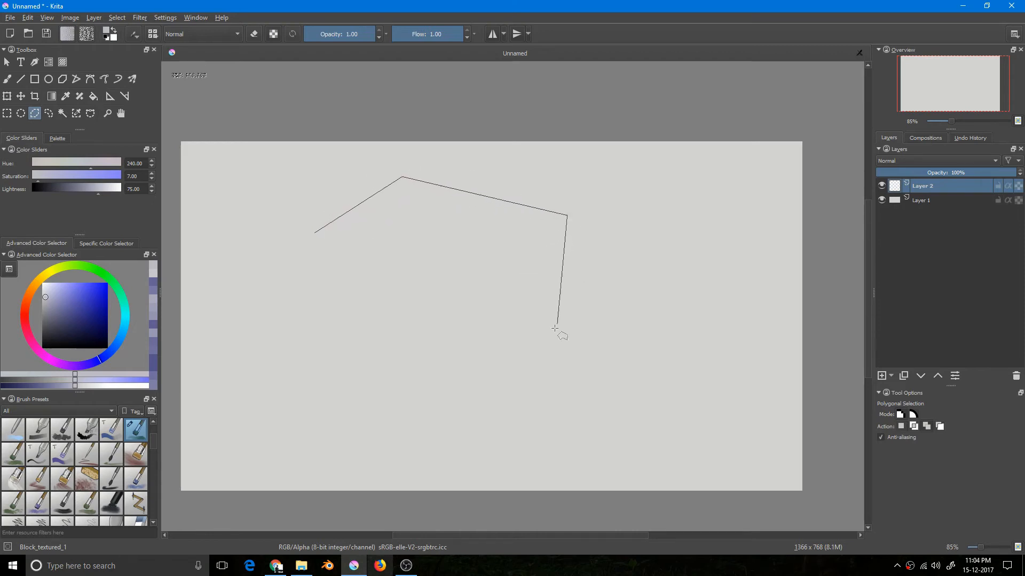
click(520, 305)
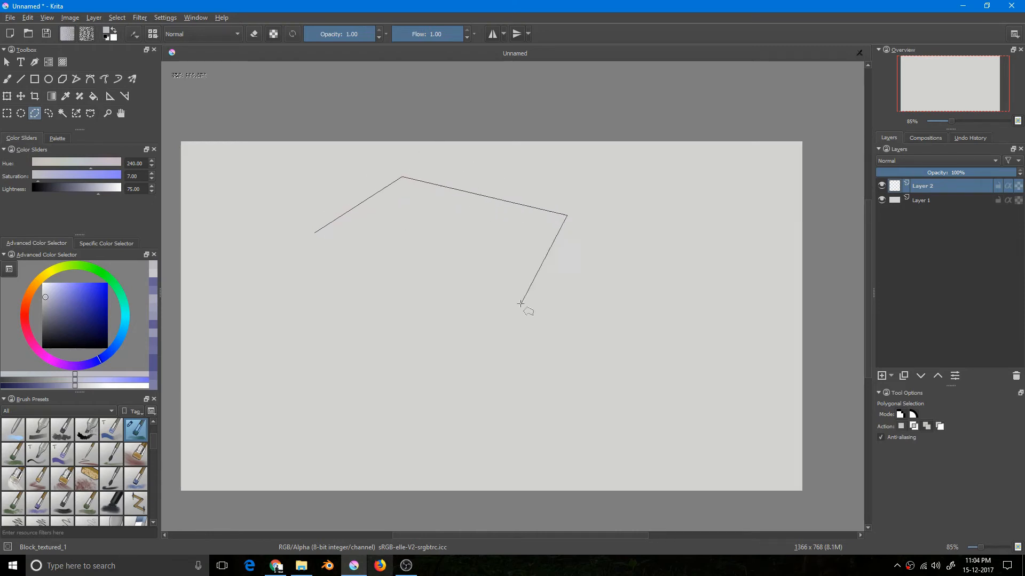
click(602, 302)
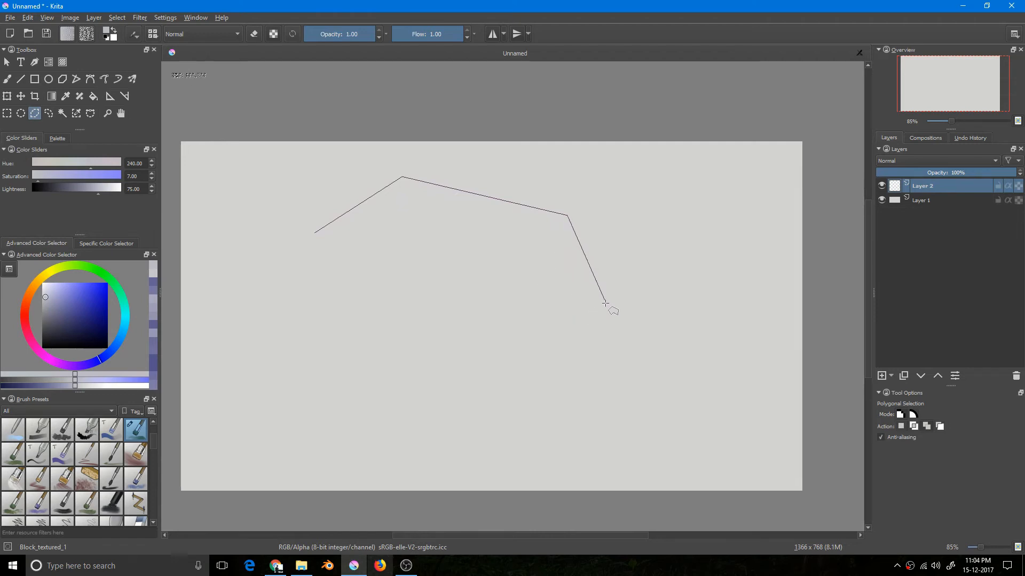
click(434, 435)
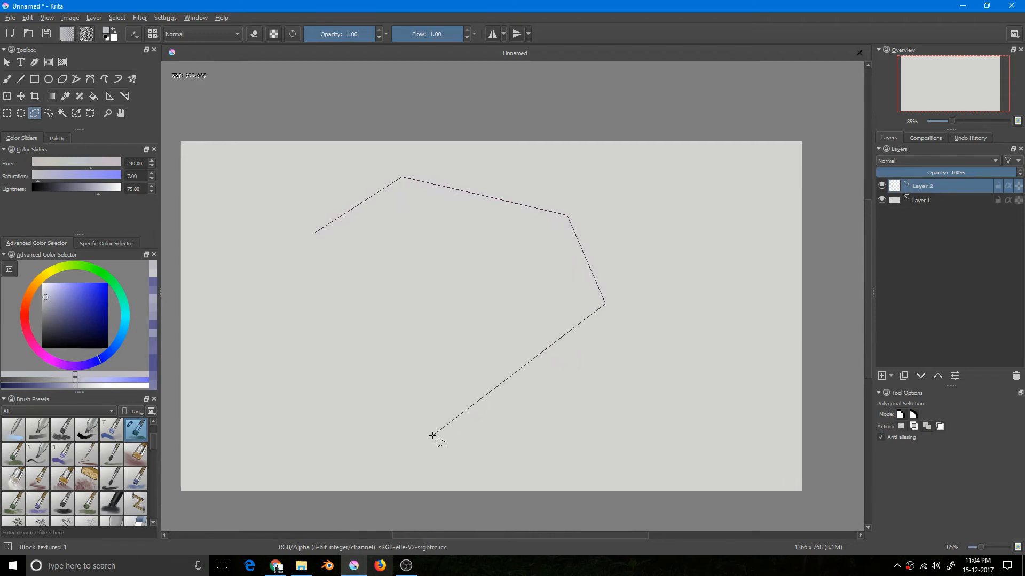
mouse_move(425, 450)
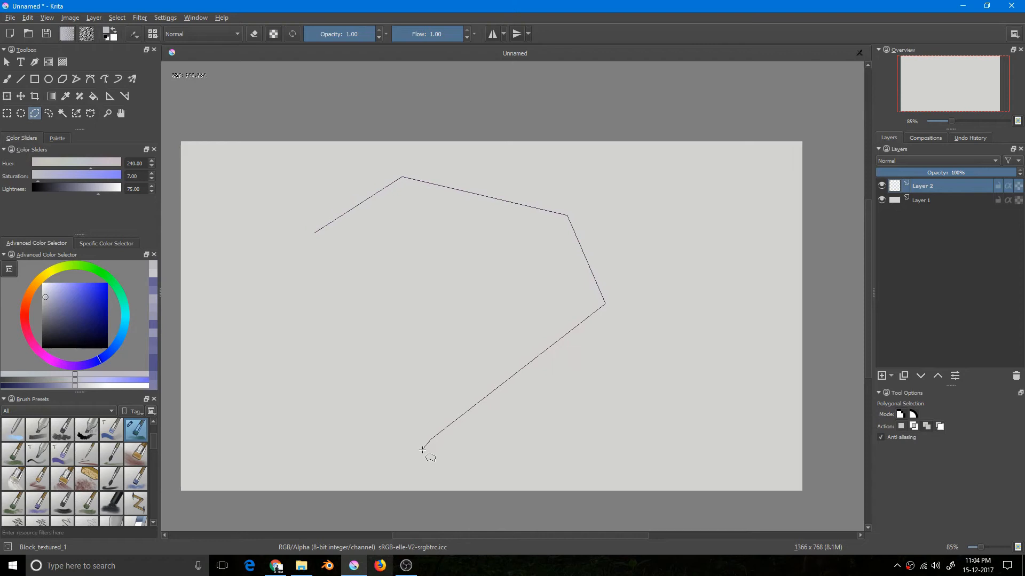
double_click(424, 449)
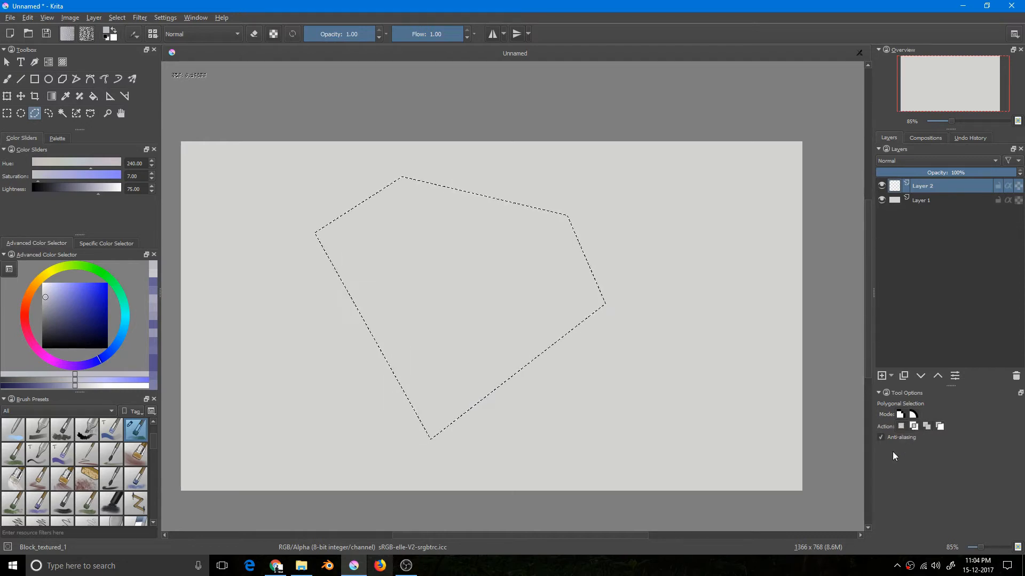
click(526, 350)
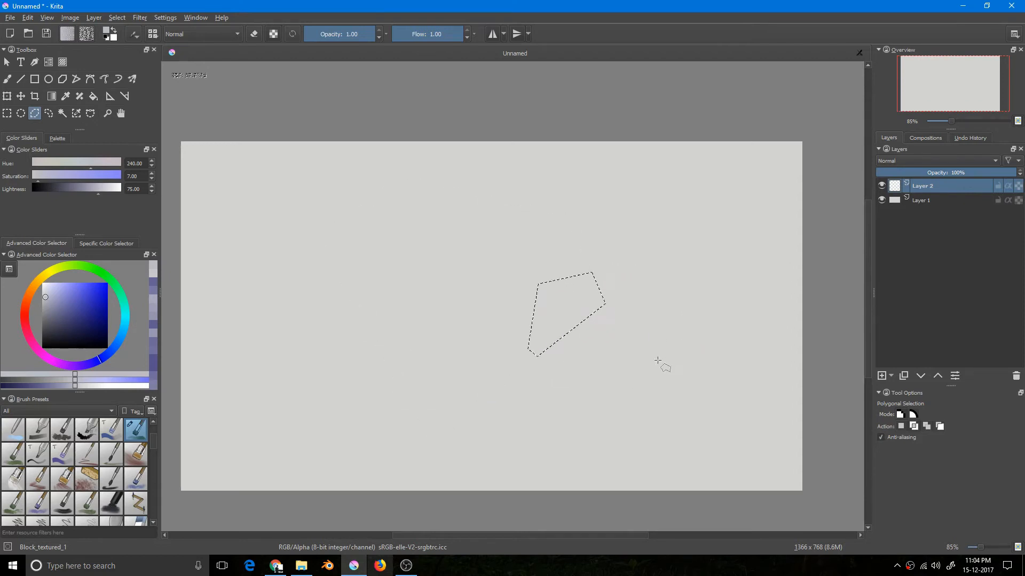
mouse_move(588, 287)
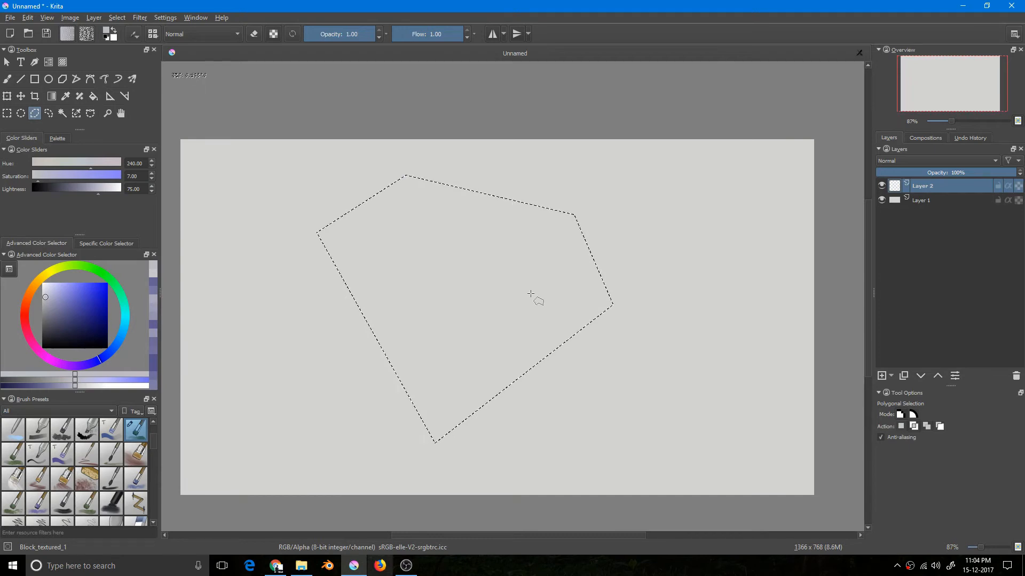
mouse_move(539, 290)
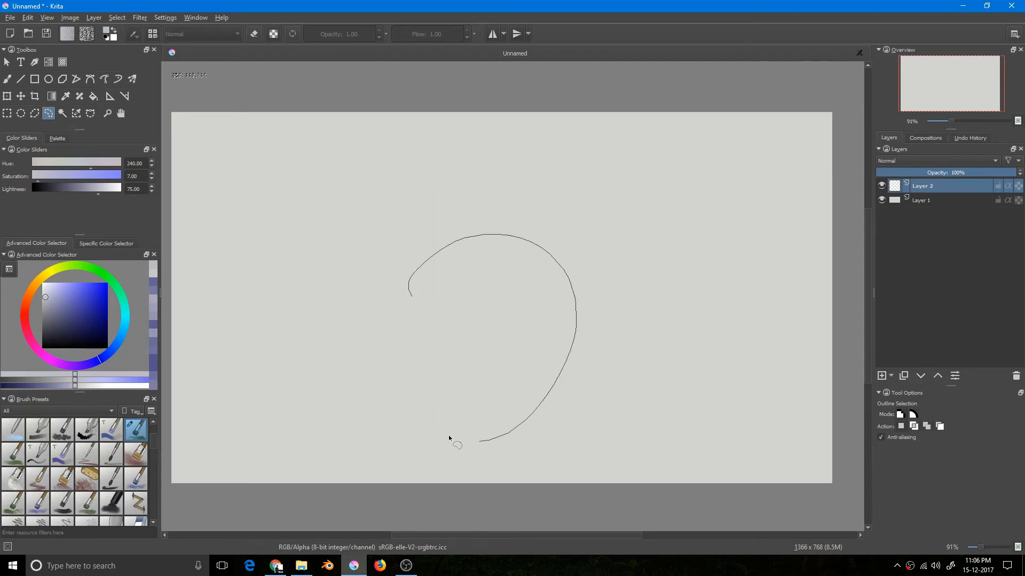
- Undo a stray step and add elliptical ball tips to the sword's crossguard selection
key(ctrl+z)
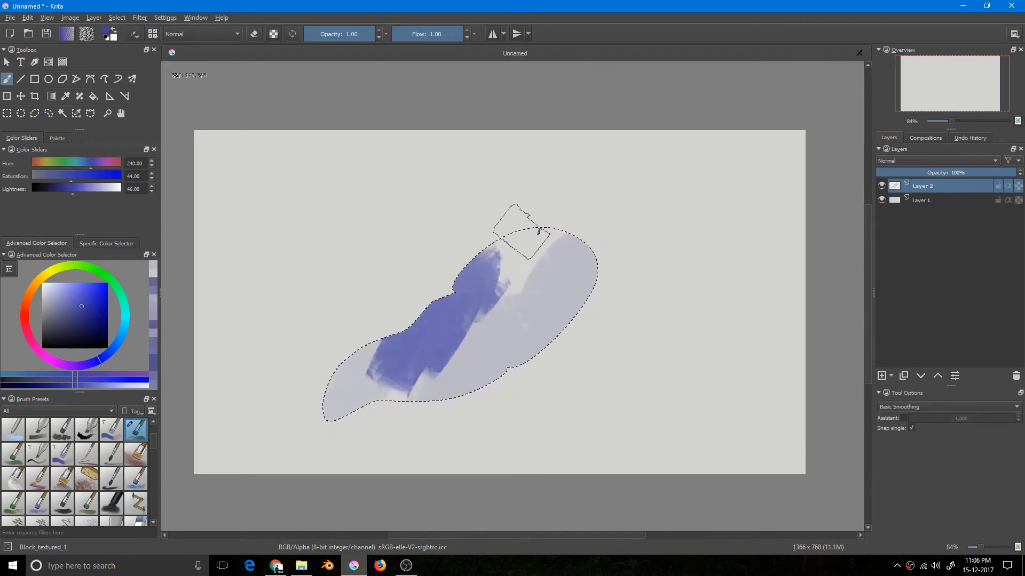
scroll(up, 3)
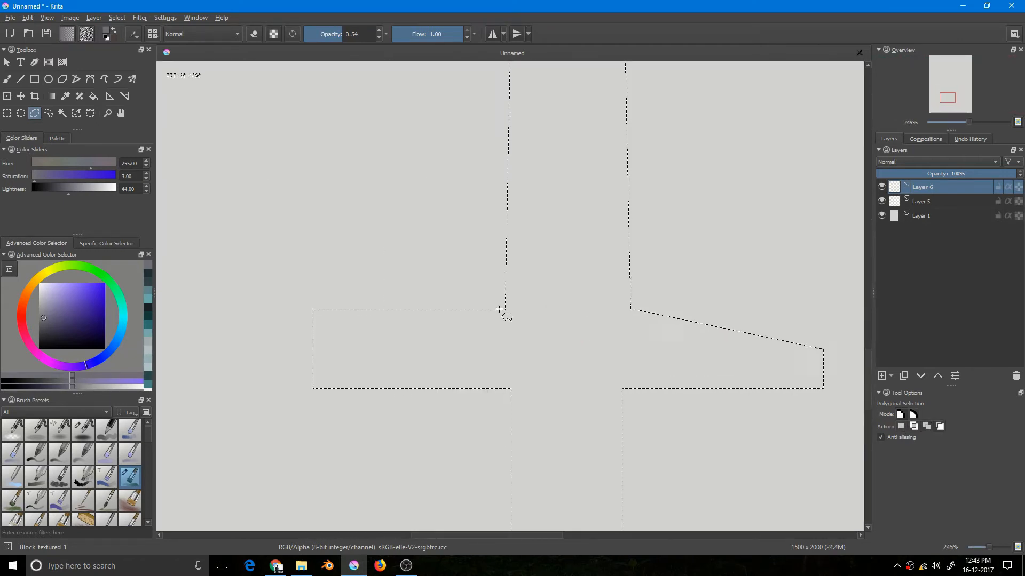
click(20, 113)
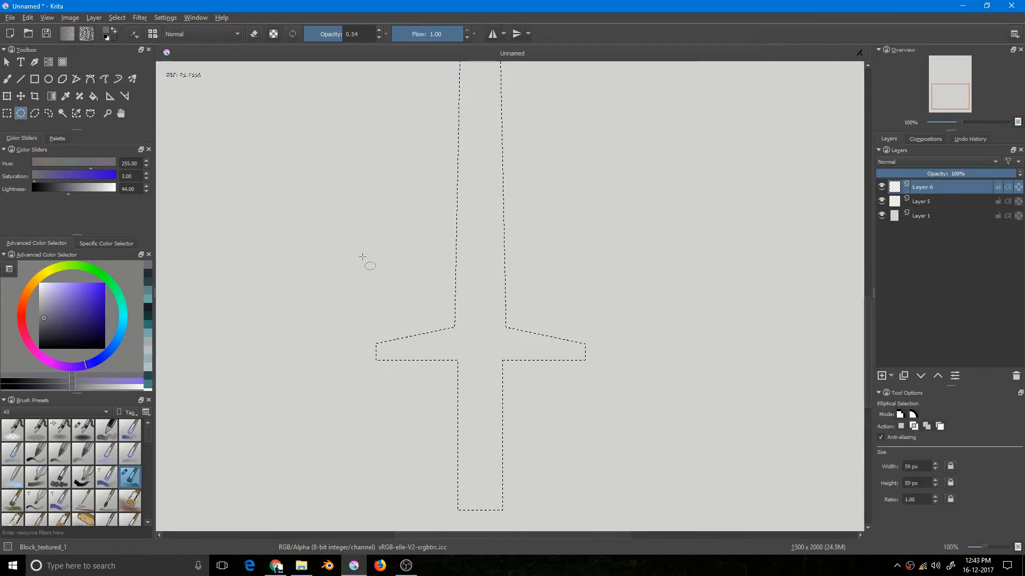
scroll(up, 3)
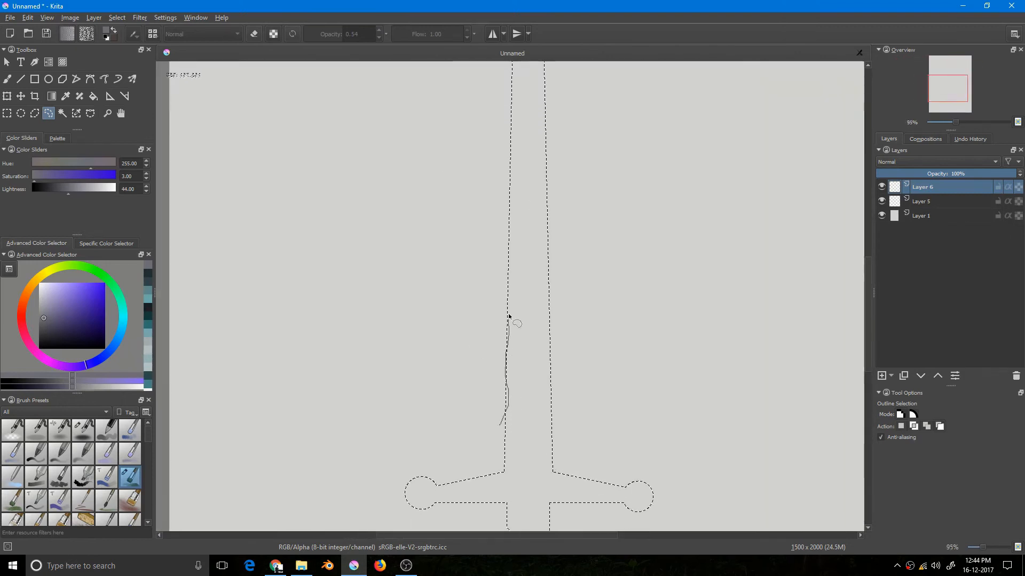
scroll(down, 3)
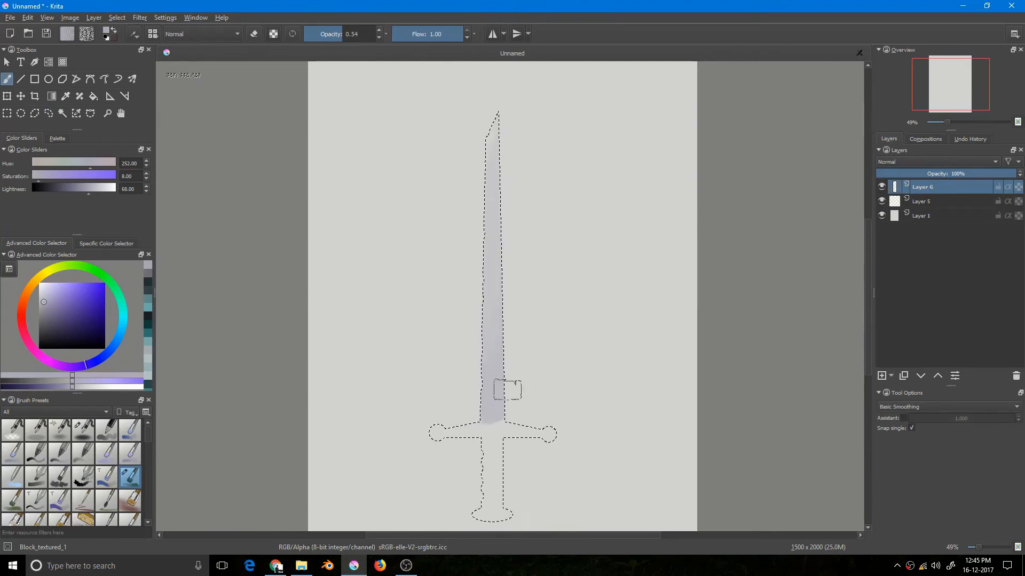
- Paint the blade in pale grey-violet with one side shaded darker, zooming as needed
scroll(up, 3)
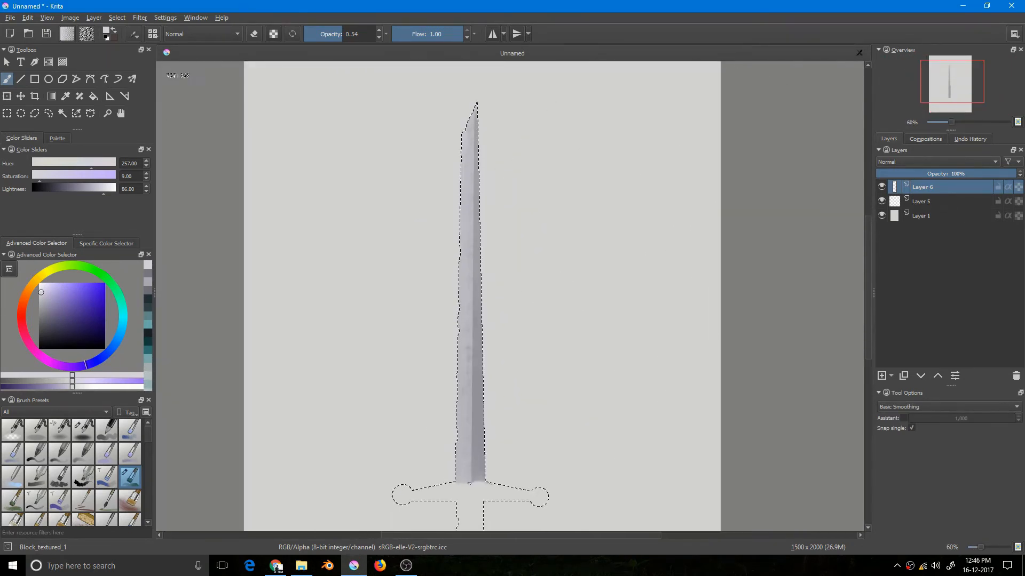
scroll(down, 3)
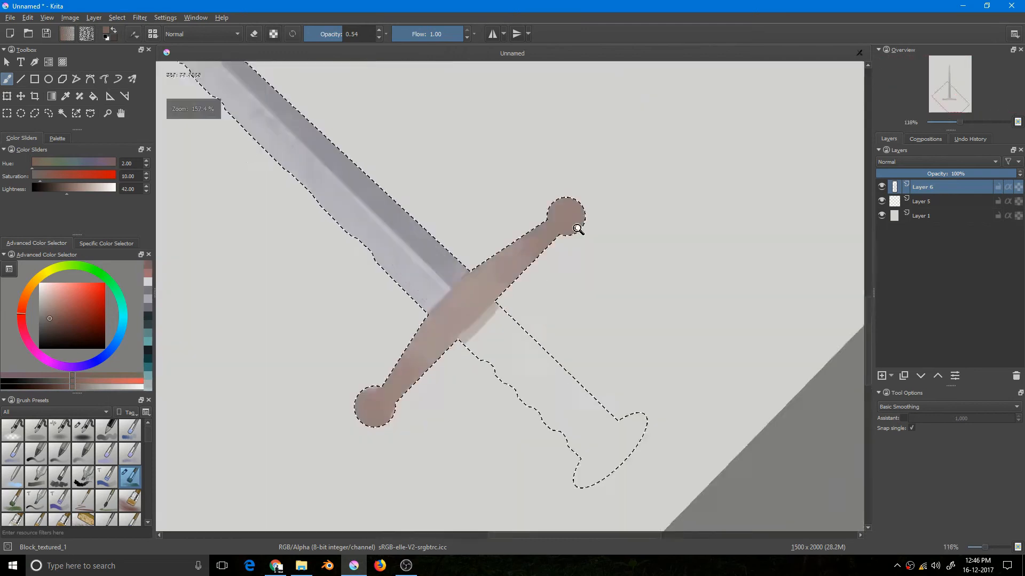
- Shade the crossguard arms with Multiply shadows and give the ball tips Screen-mode round highlights
scroll(up, 3)
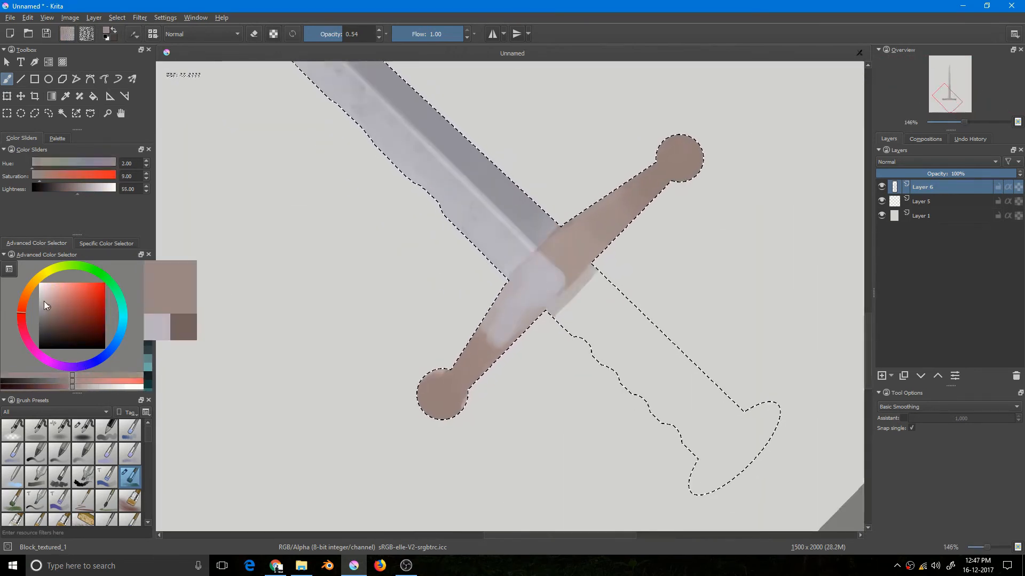
scroll(up, 3)
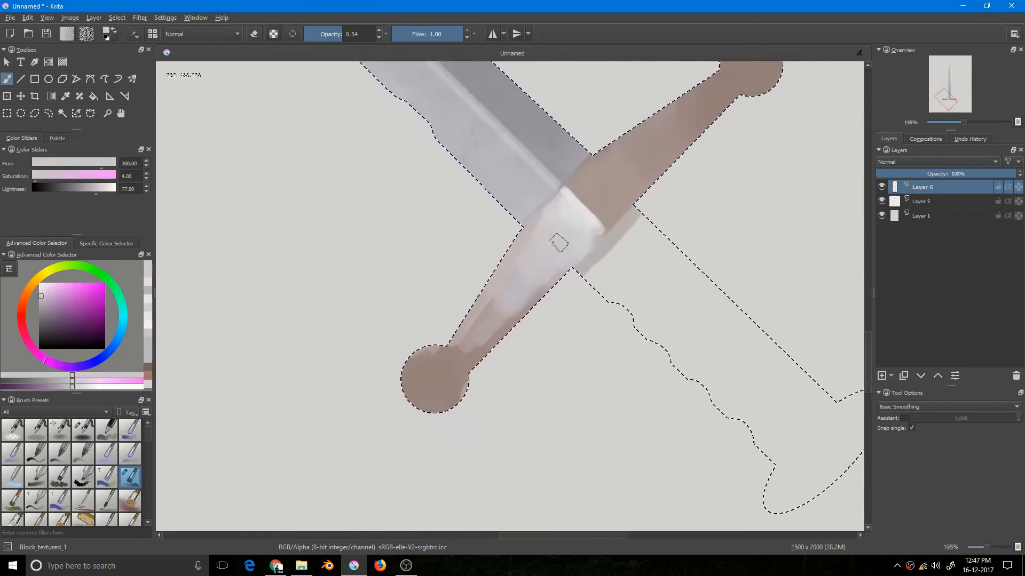
scroll(up, 3)
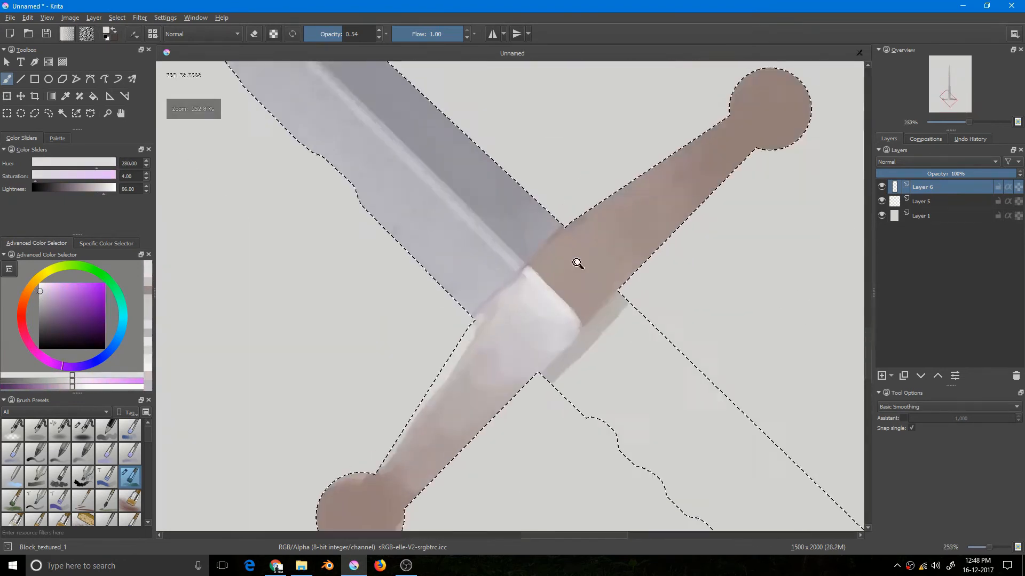
scroll(down, 3)
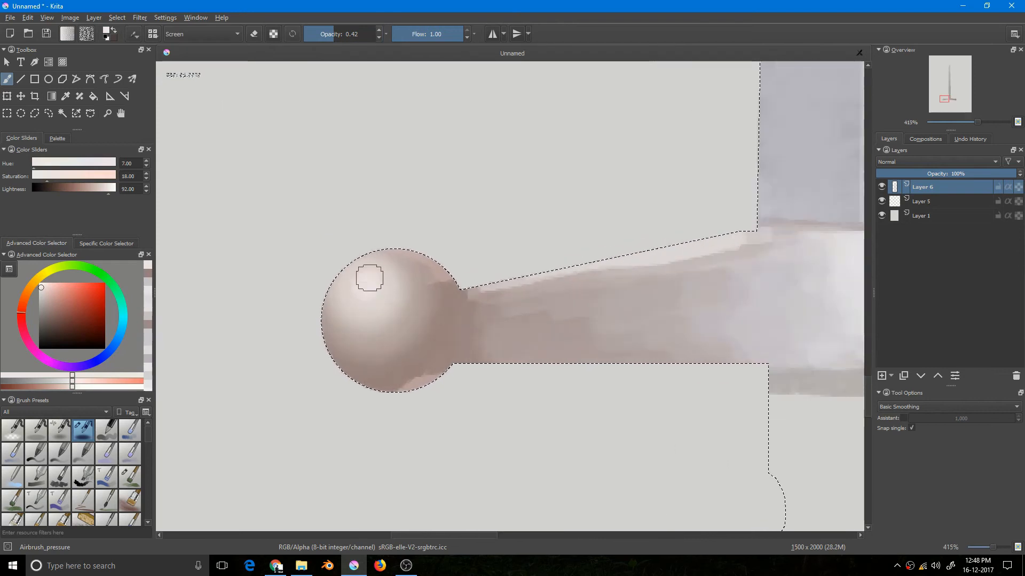
scroll(down, 3)
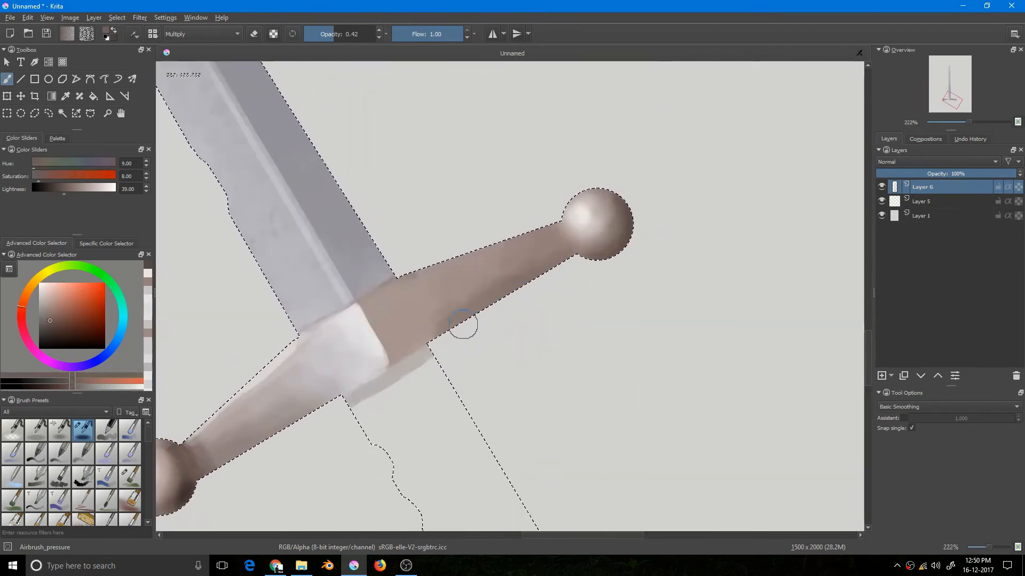
click(200, 33)
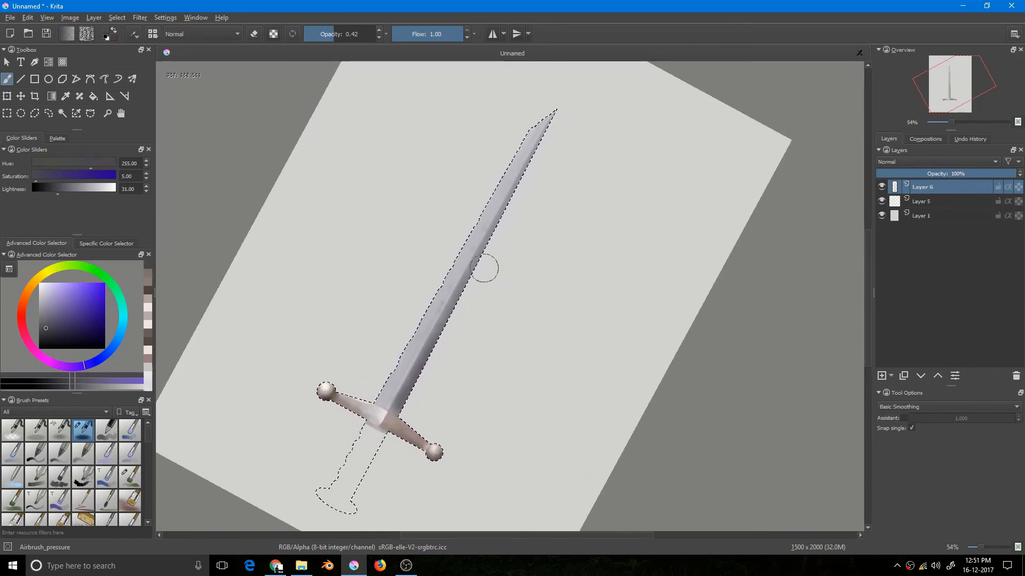
- Airbrush near-white strokes along the blade's upper edge and tip to brighten it
click(203, 34)
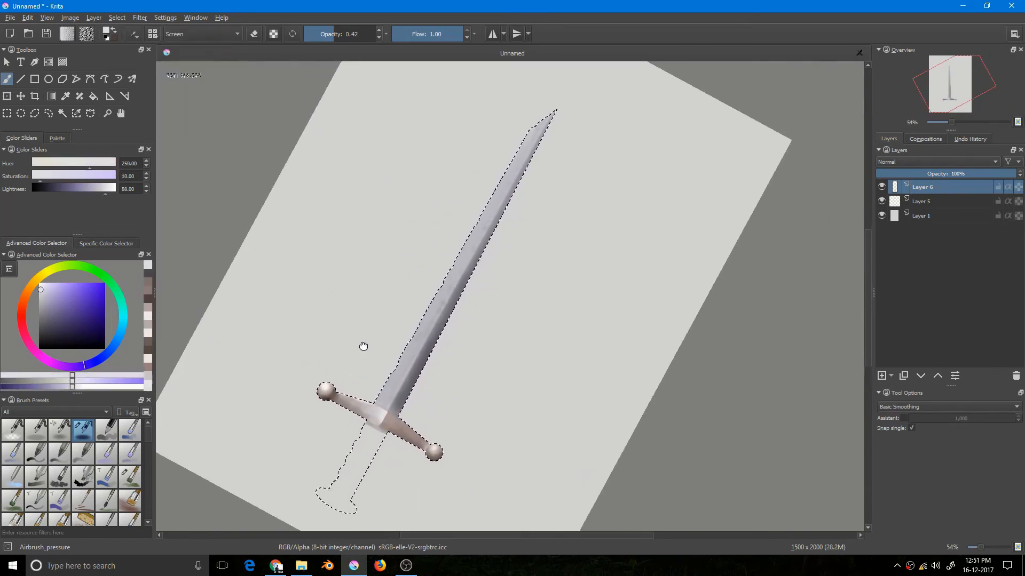
scroll(up, 3)
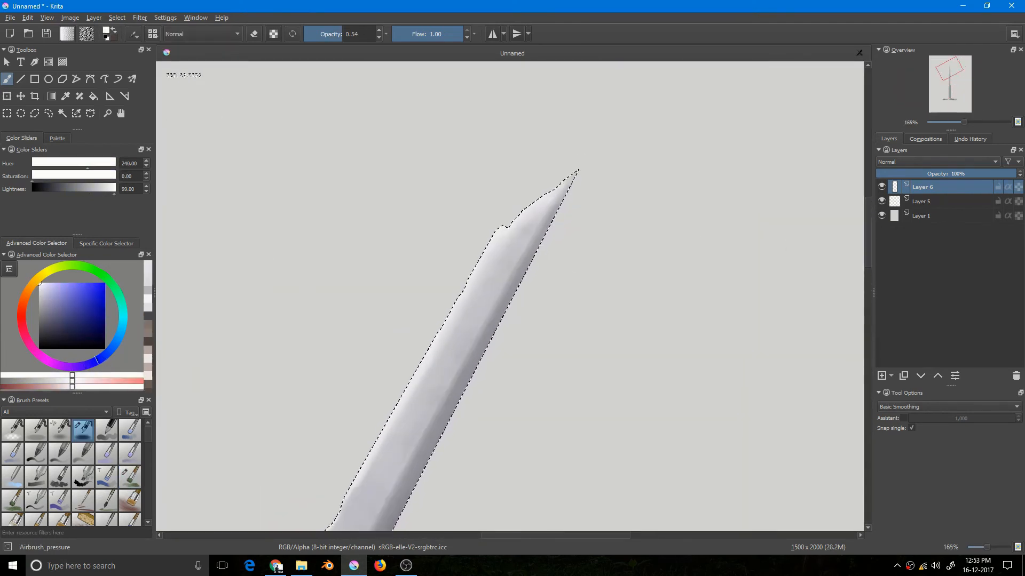
click(202, 33)
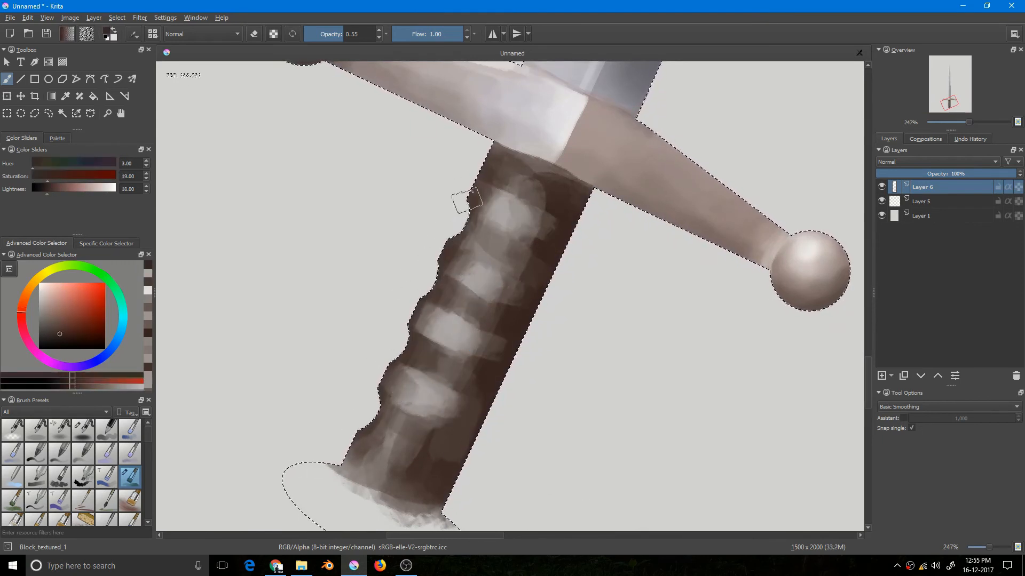
- Paint dark brown wrap bands with light grey ridges along the grip using Block_textured_1
scroll(down, 3)
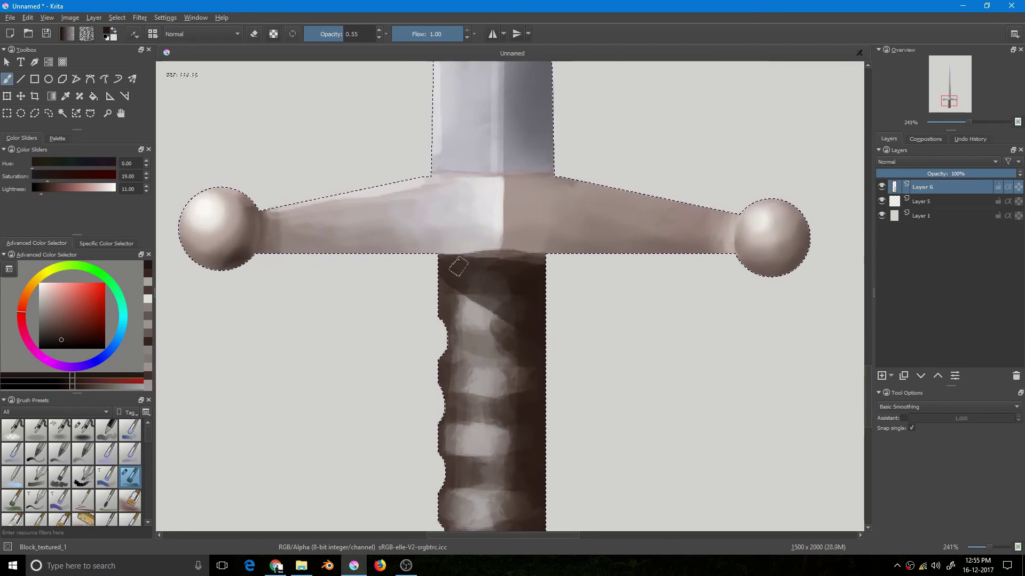
scroll(up, 3)
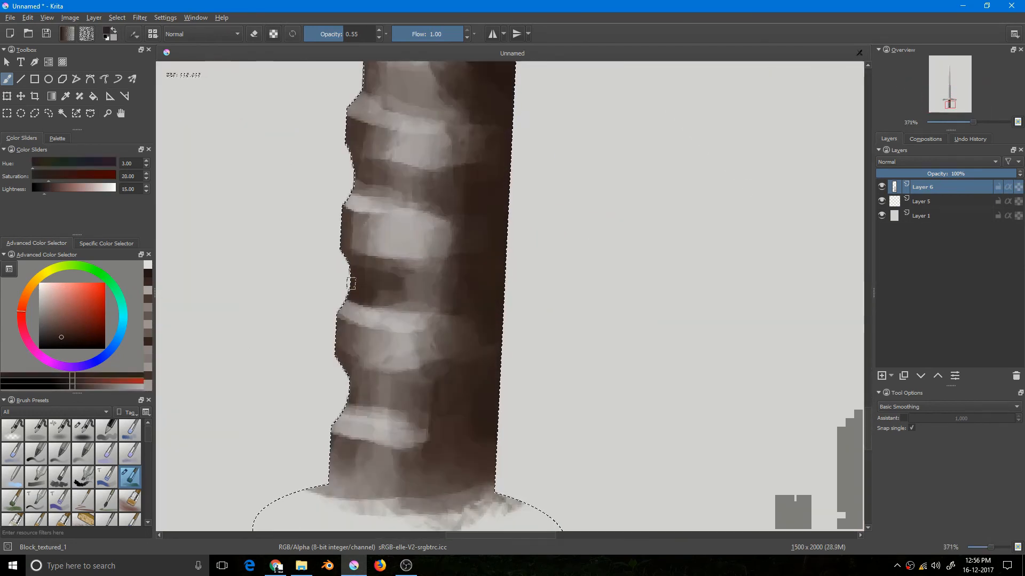
scroll(up, 3)
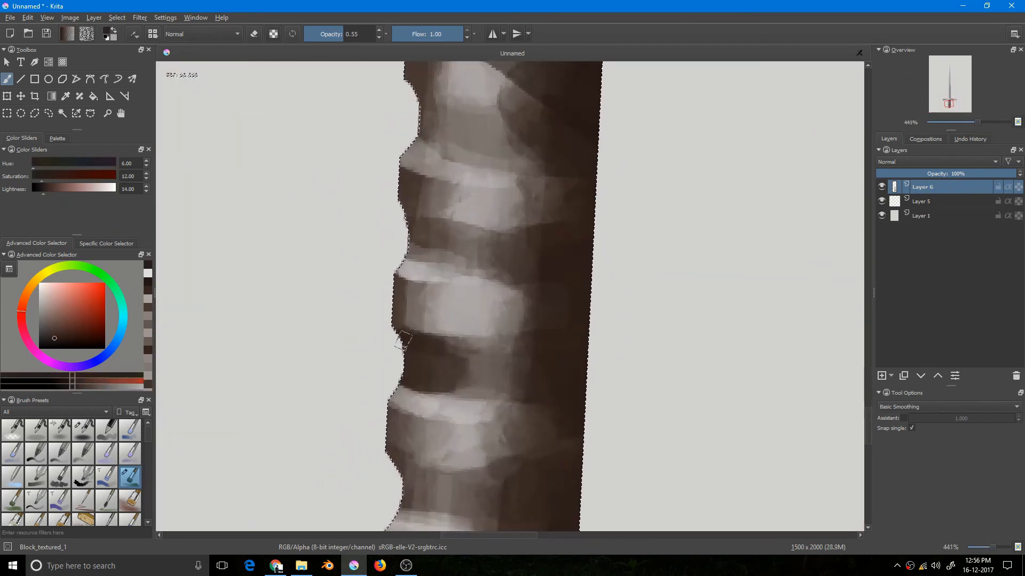
scroll(down, 3)
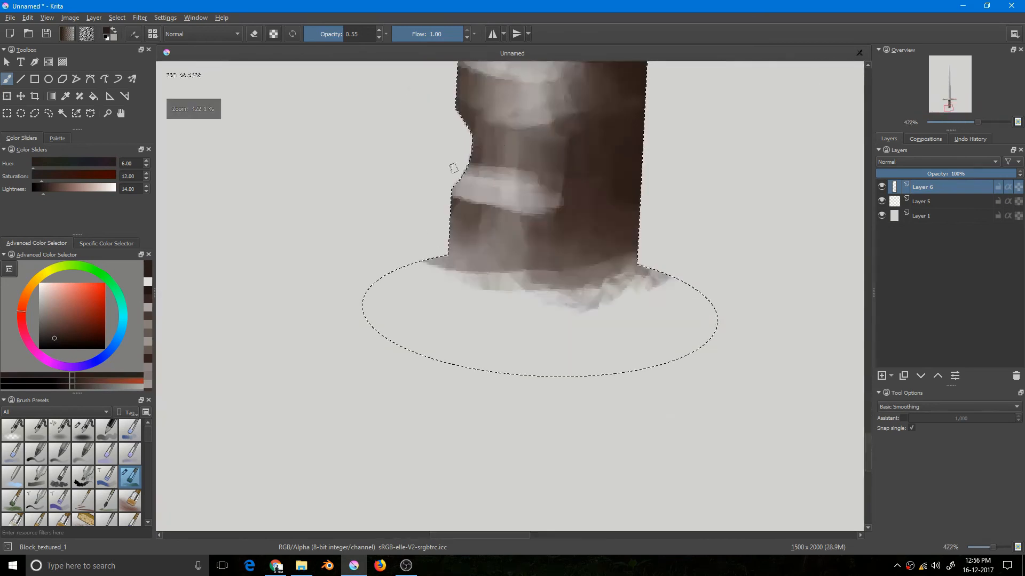
scroll(down, 3)
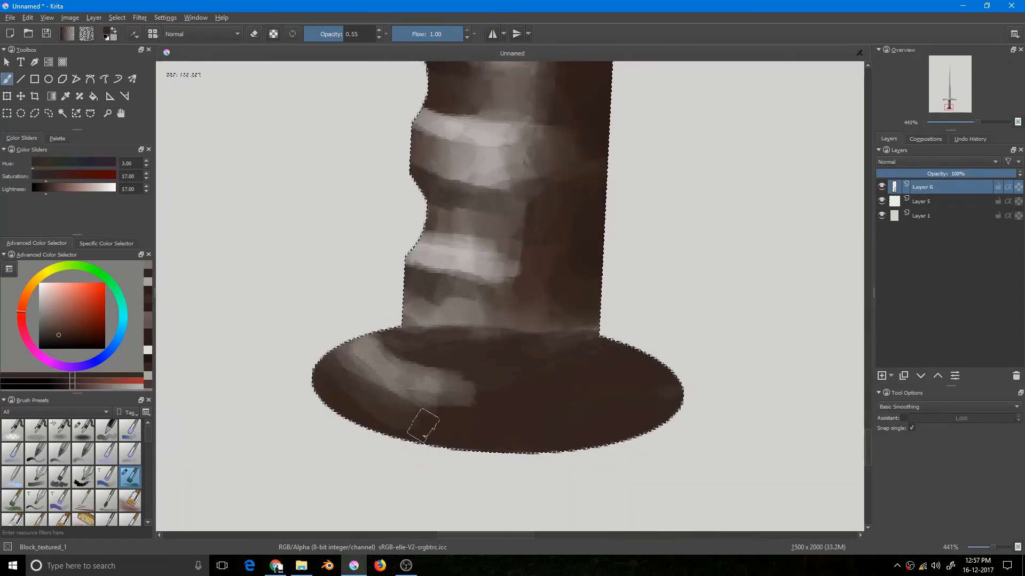
- Shade the oval pommel dark brown with curved highlights beneath the grip
scroll(down, 3)
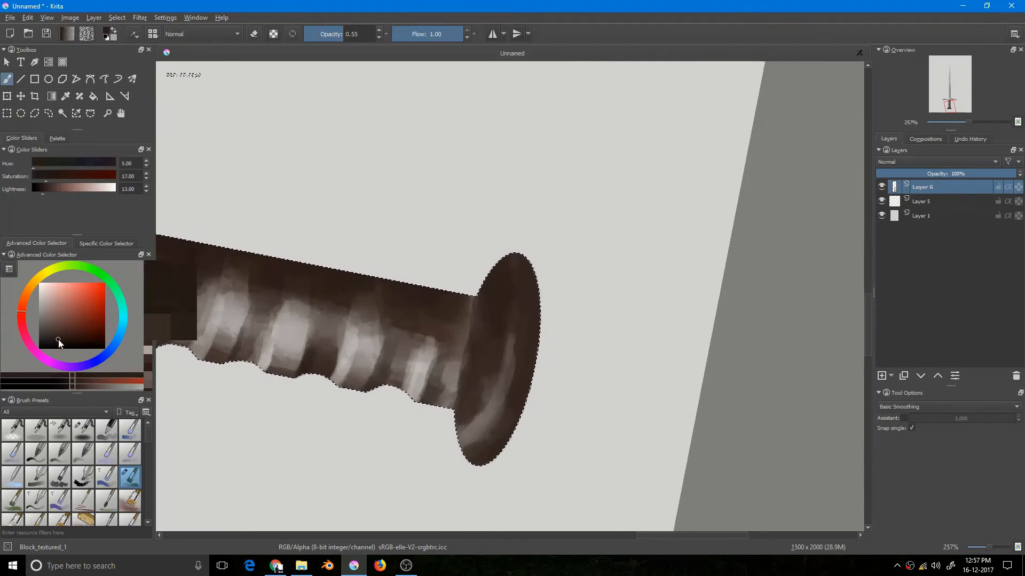
scroll(up, 3)
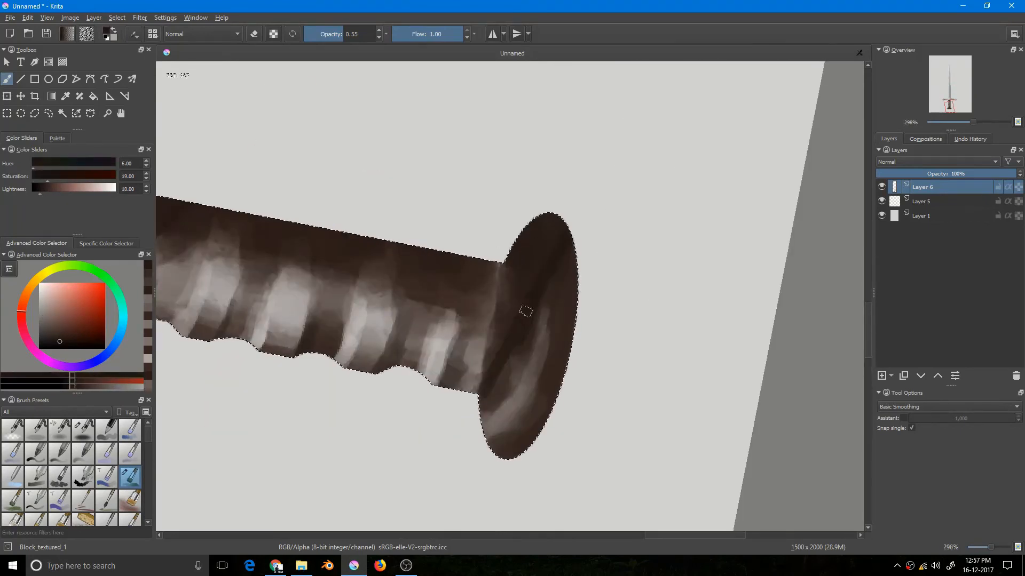
scroll(up, 3)
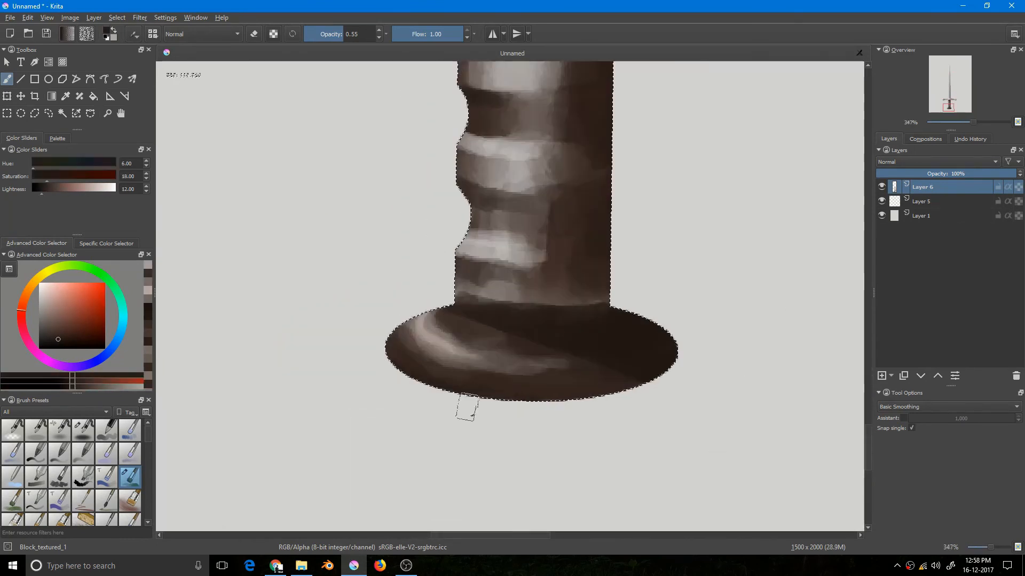
scroll(down, 3)
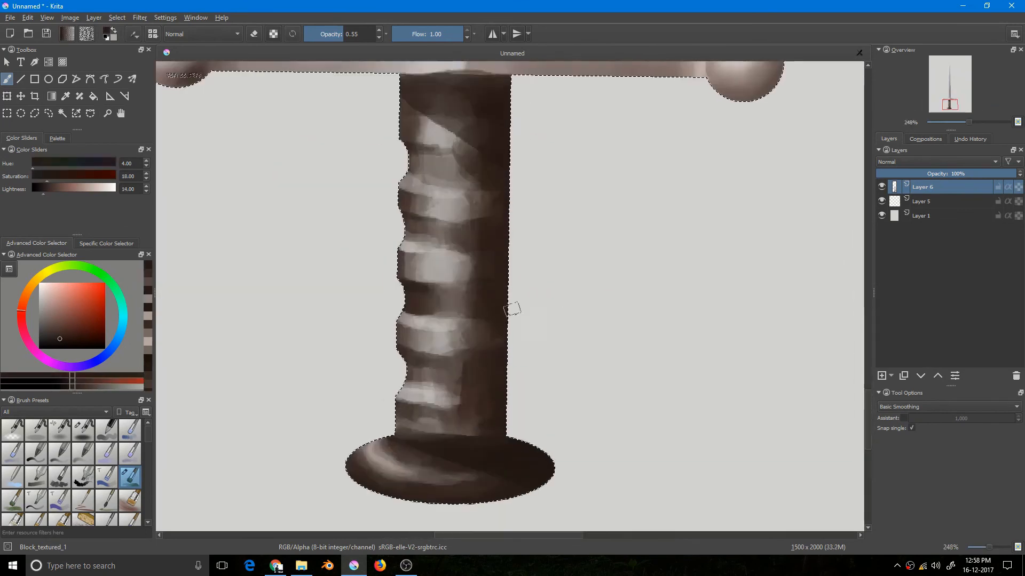
scroll(up, 3)
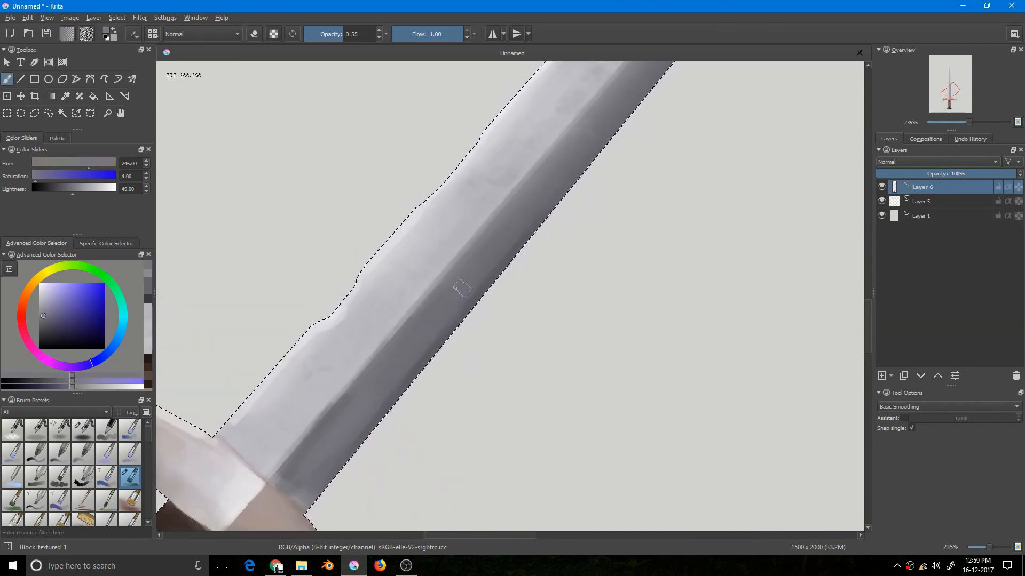
- Define a darker bevel along one side of the blade with a lighter outer edge in grey and white
scroll(up, 3)
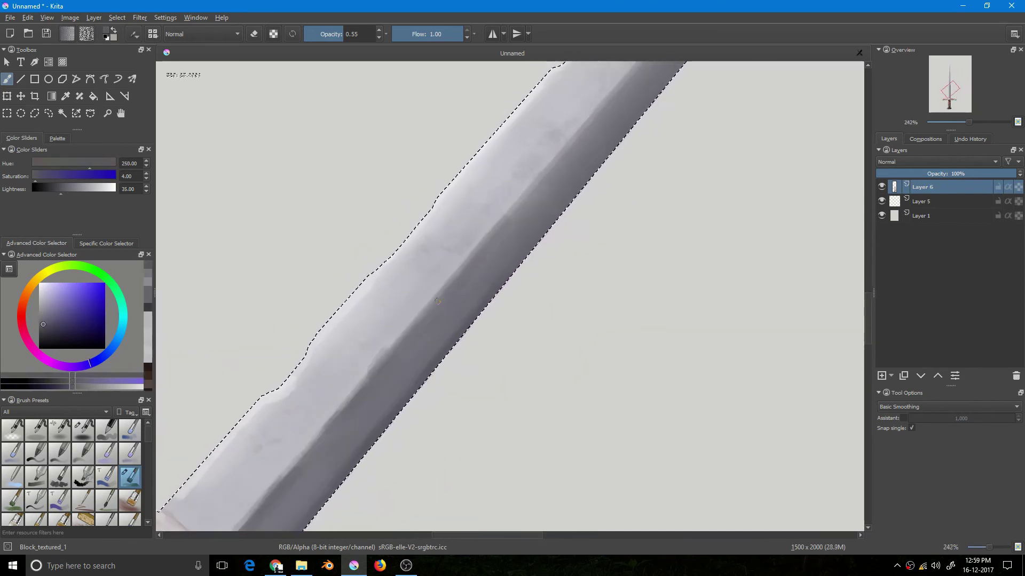
scroll(down, 3)
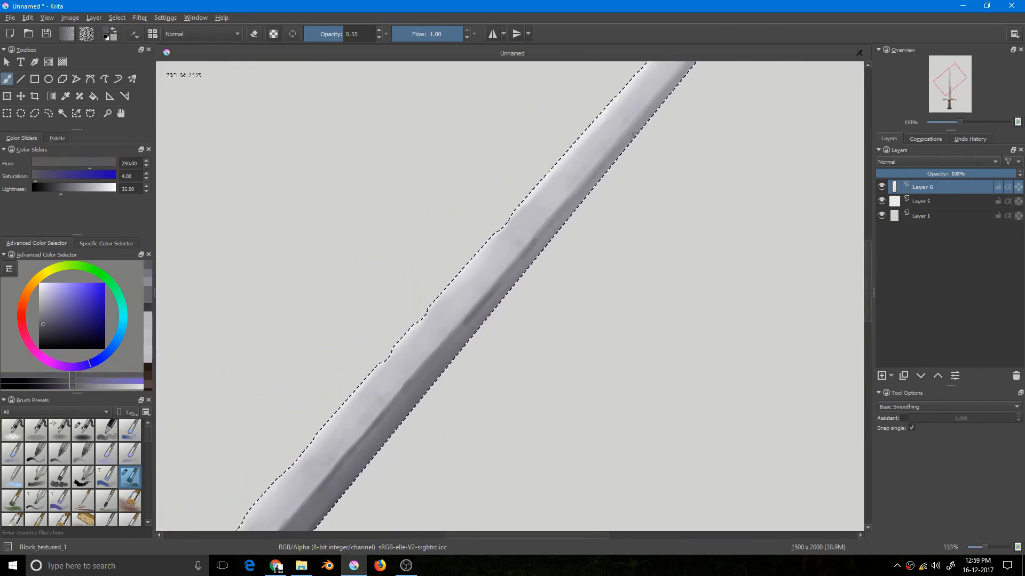
scroll(down, 3)
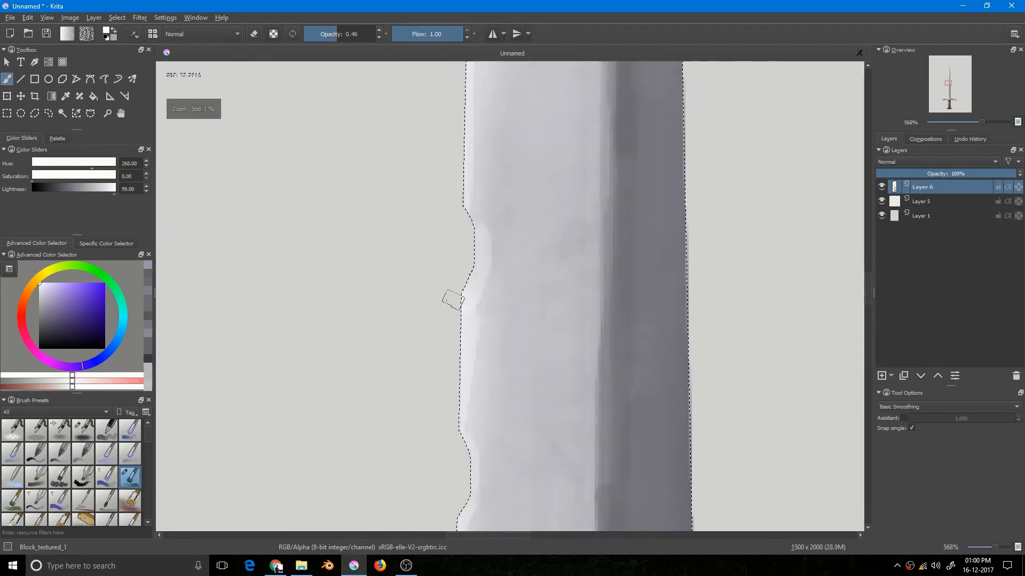
scroll(down, 3)
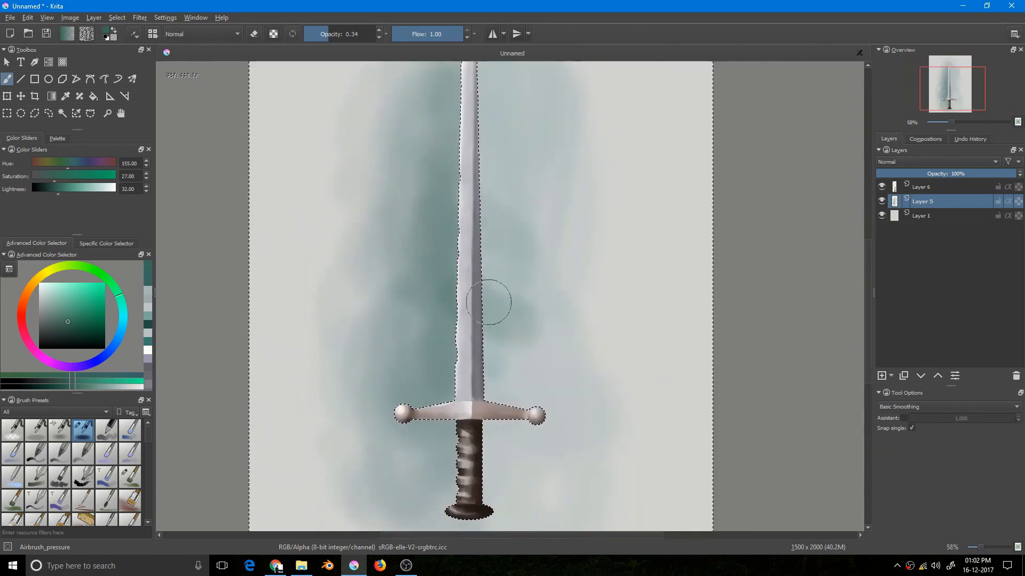
- Airbrush soft teal patches around the sword on Layer 5, then view the finished canvas full-screen
scroll(up, 3)
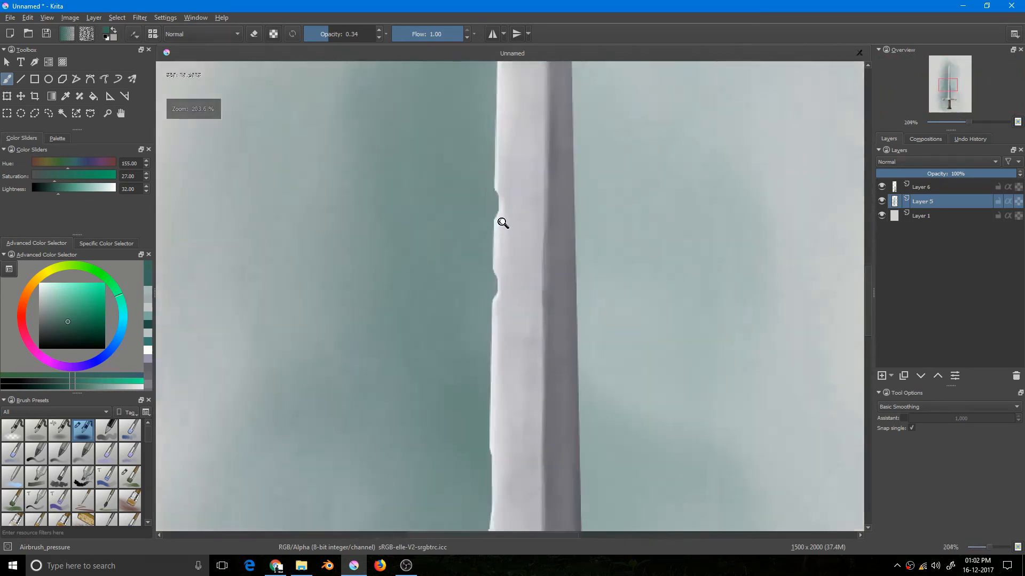
scroll(down, 3)
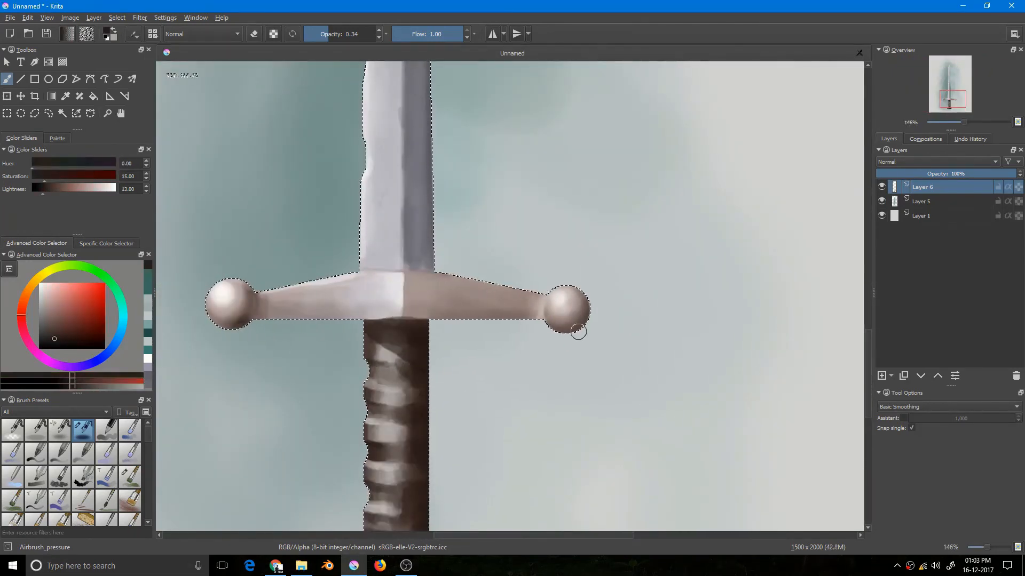
scroll(down, 3)
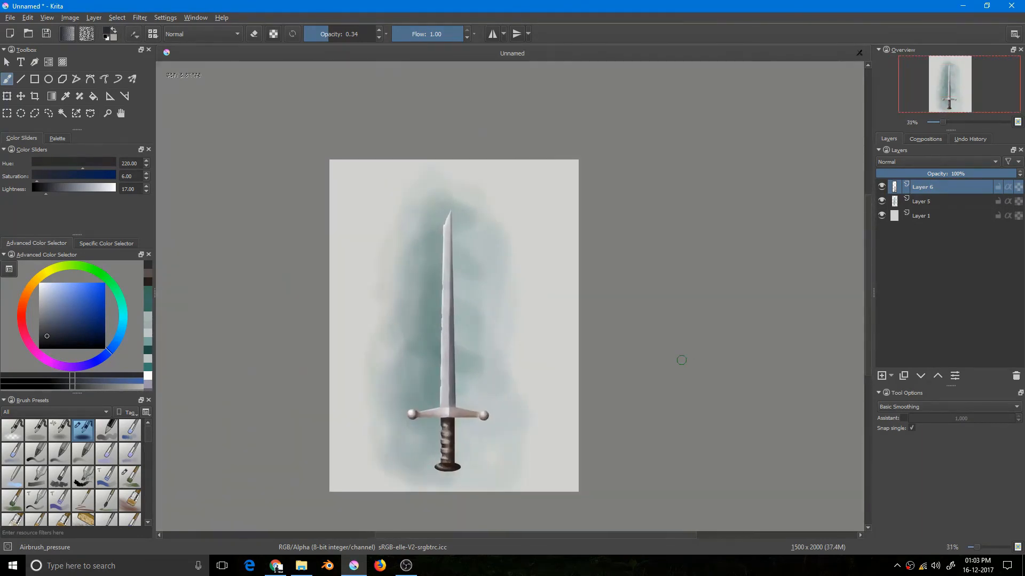
key(Tab)
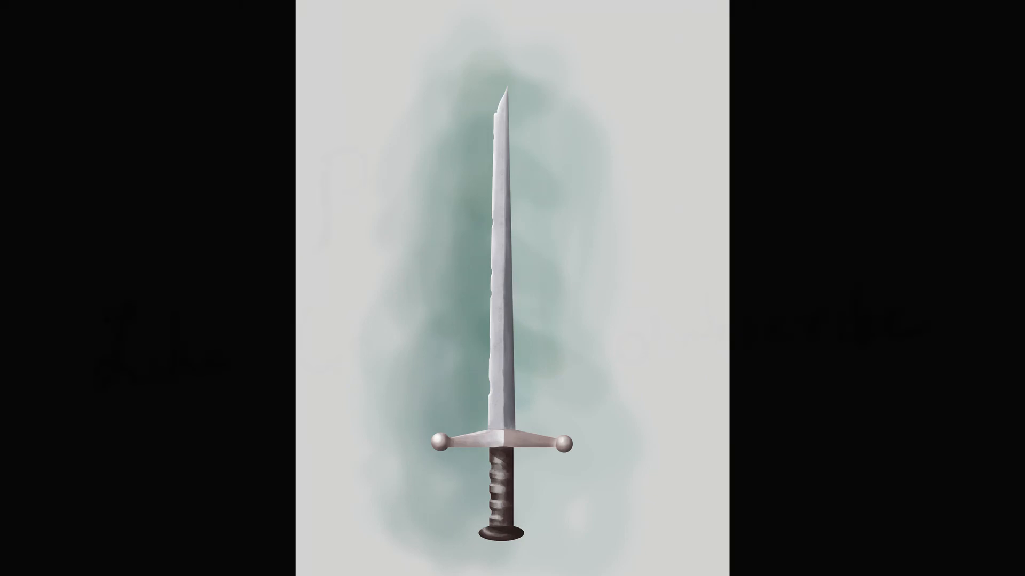